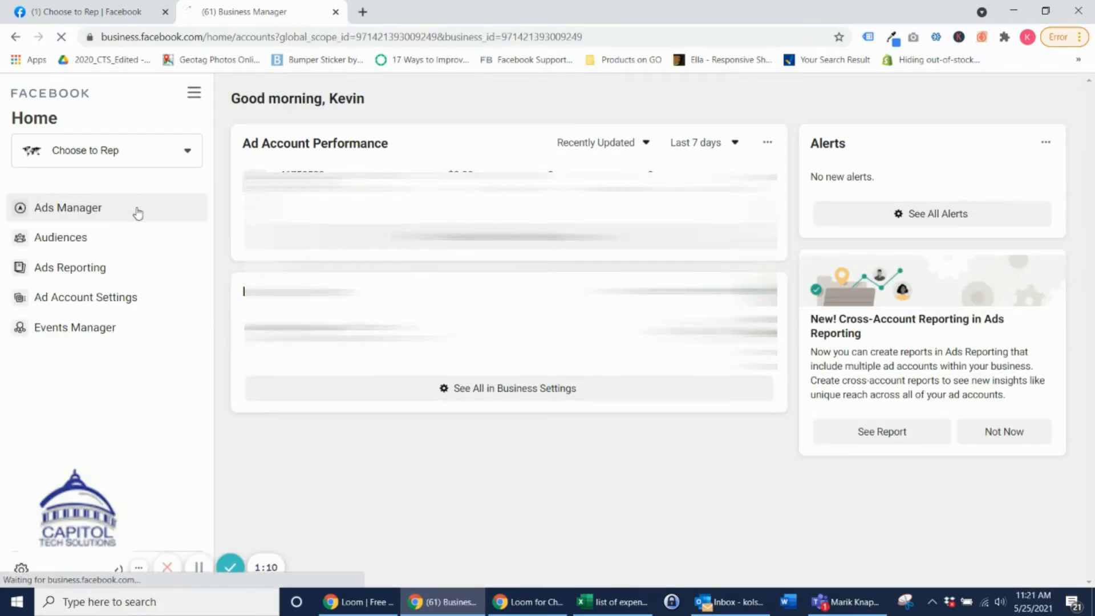
- Go into Ads Manager from the Business Manager sidebar to see the campaign list
click(67, 207)
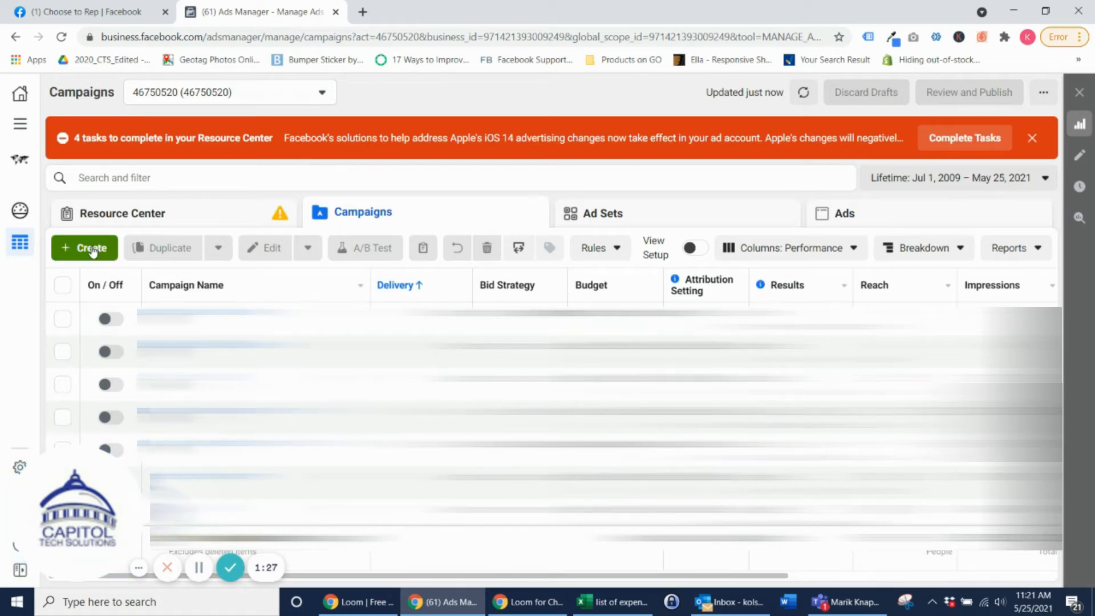
- Create a new draft campaign with the Traffic objective and continue into its settings
click(83, 248)
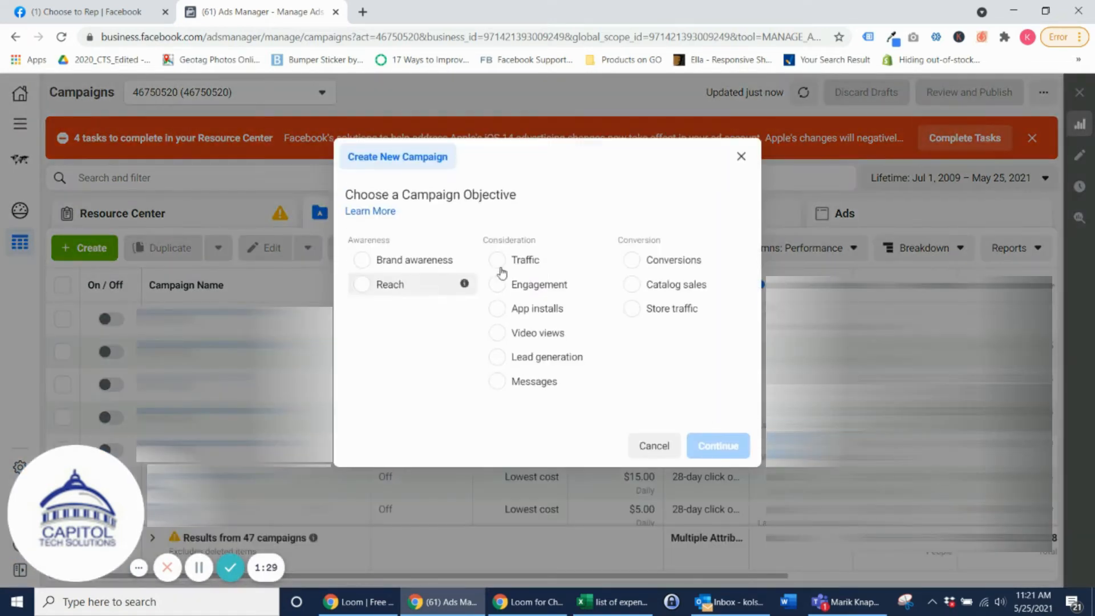
click(498, 259)
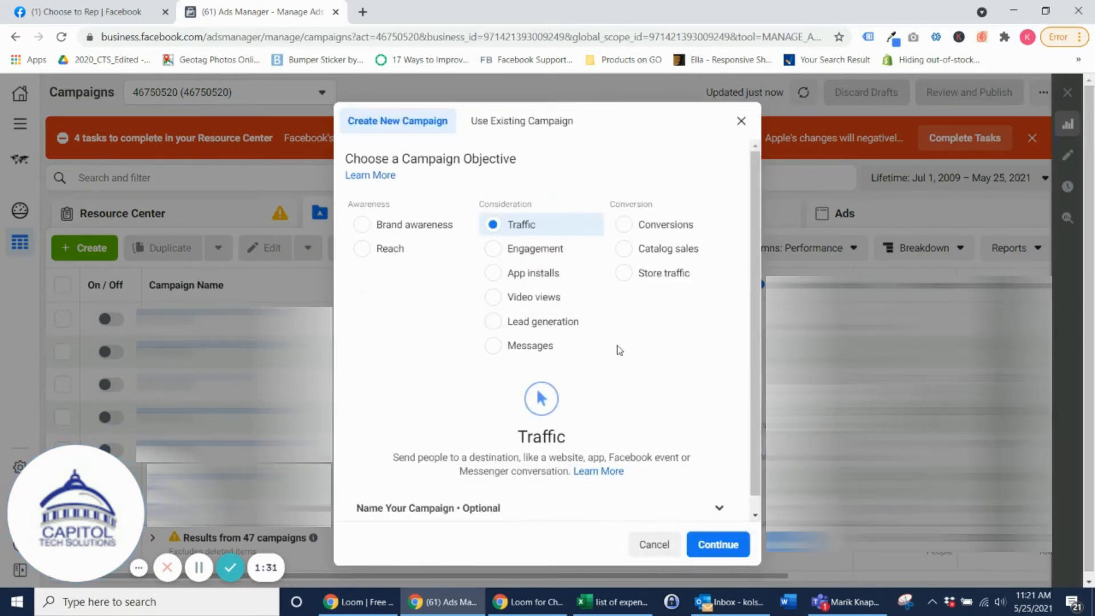
scroll(down, 3)
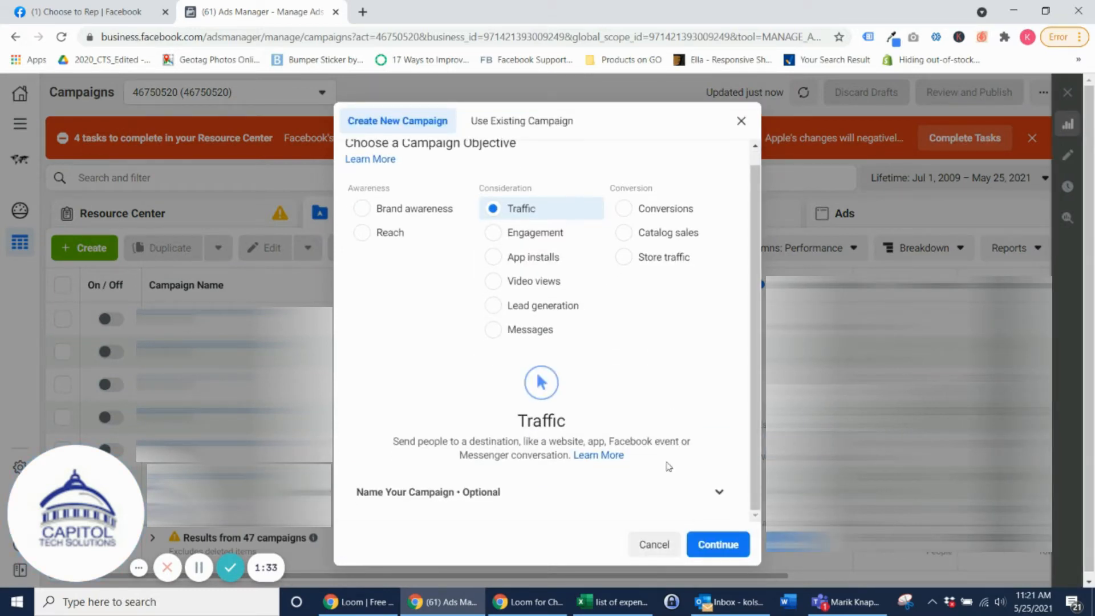
click(718, 544)
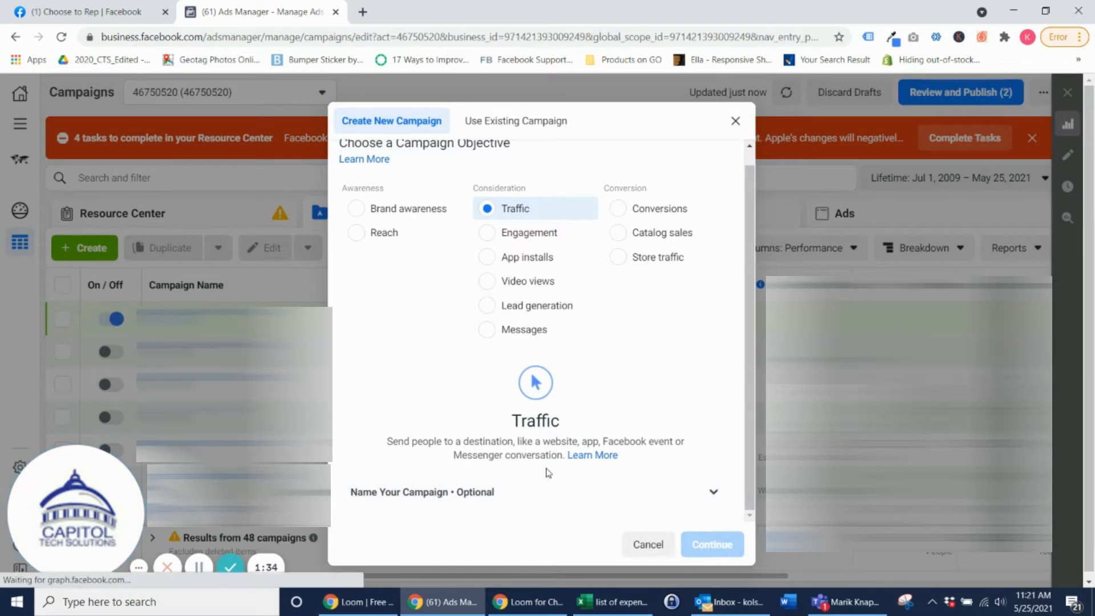
click(711, 544)
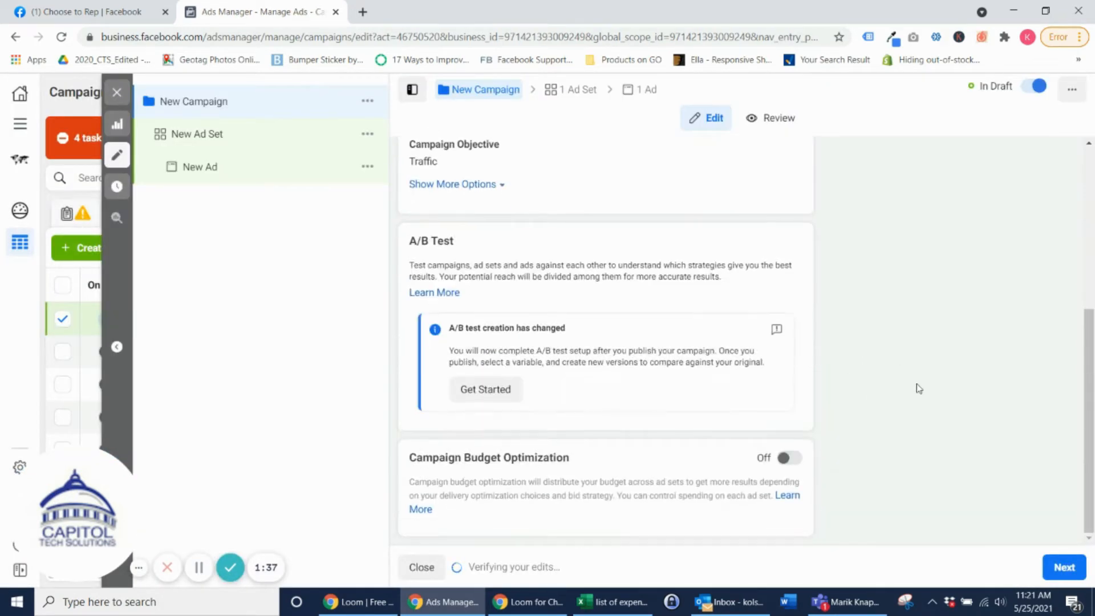
- Advance to the ad set and review its default website-traffic settings on a $20.00 daily budget
click(197, 134)
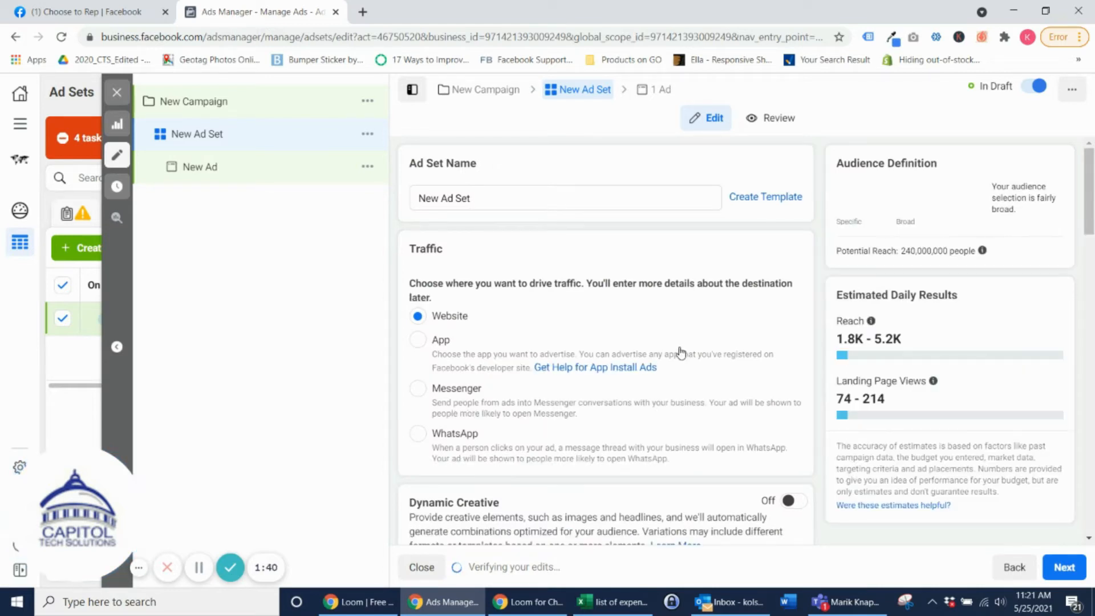
scroll(down, 3)
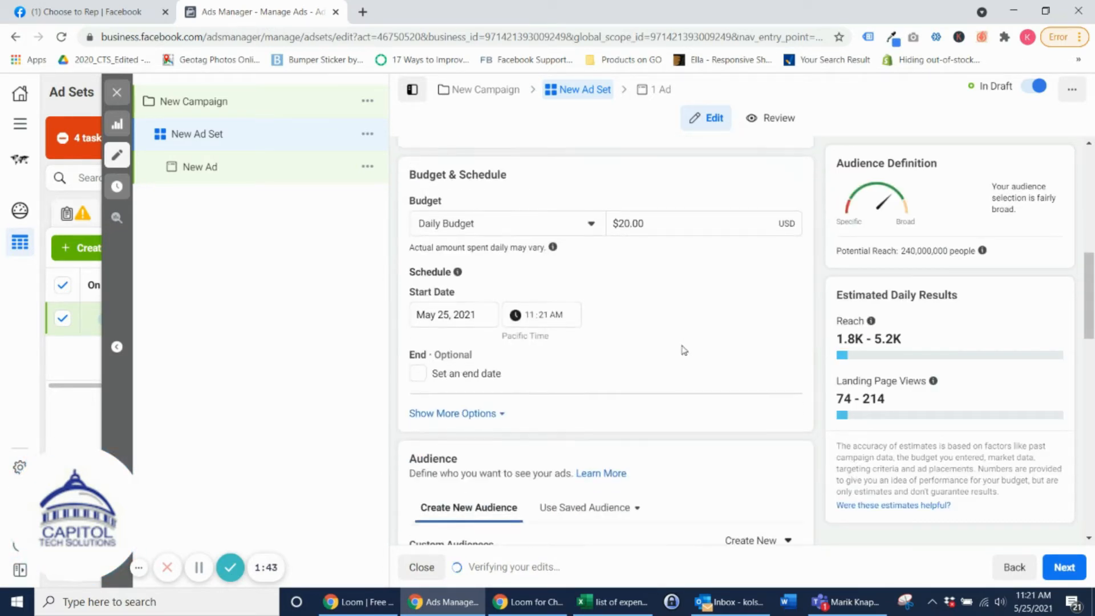
scroll(down, 3)
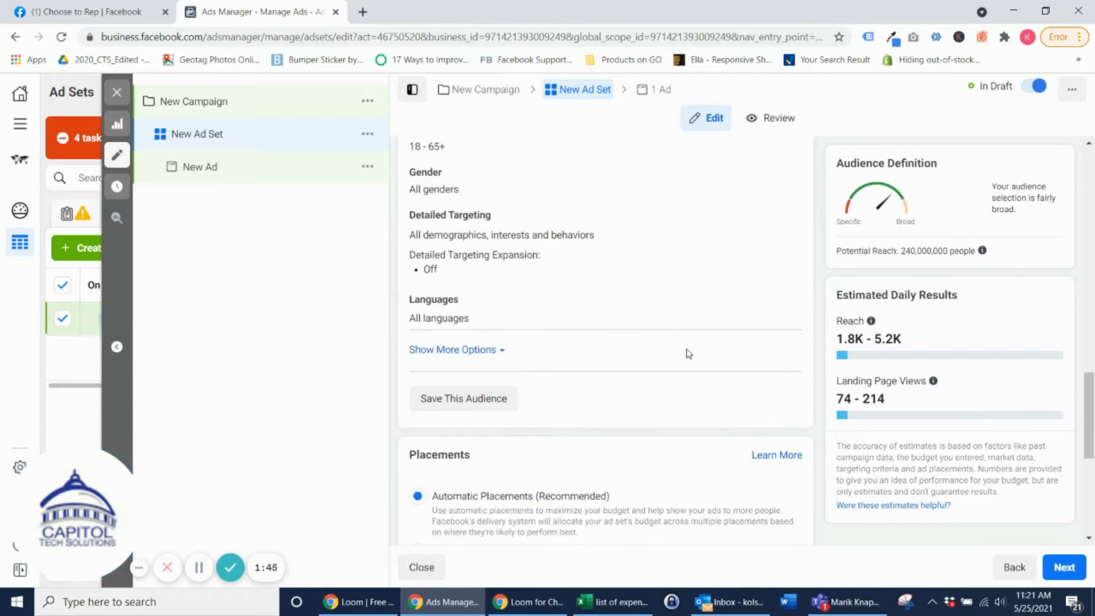
scroll(down, 3)
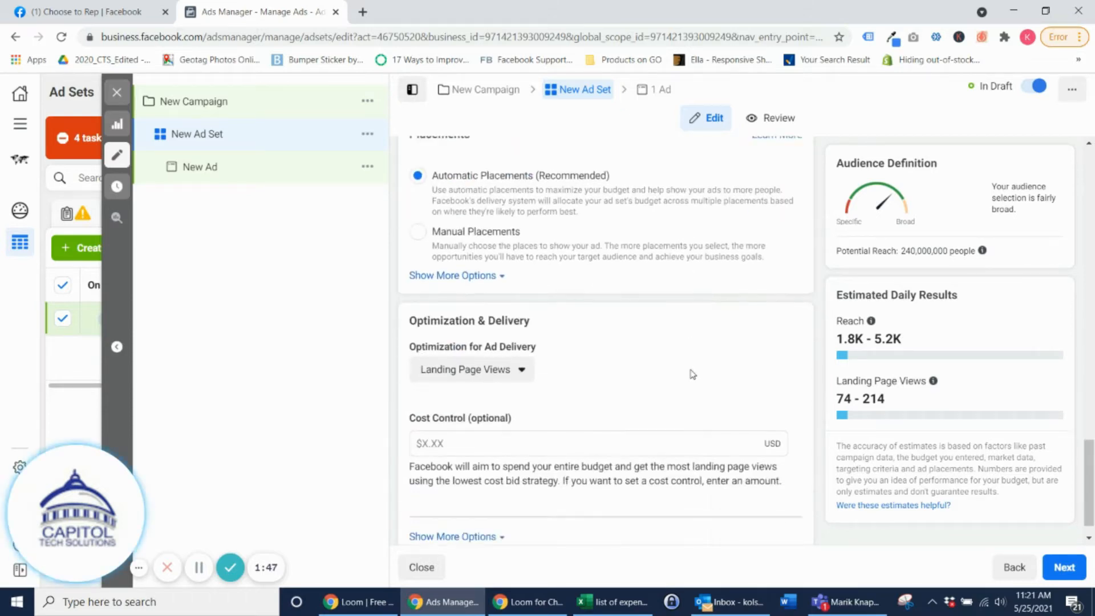
scroll(down, 3)
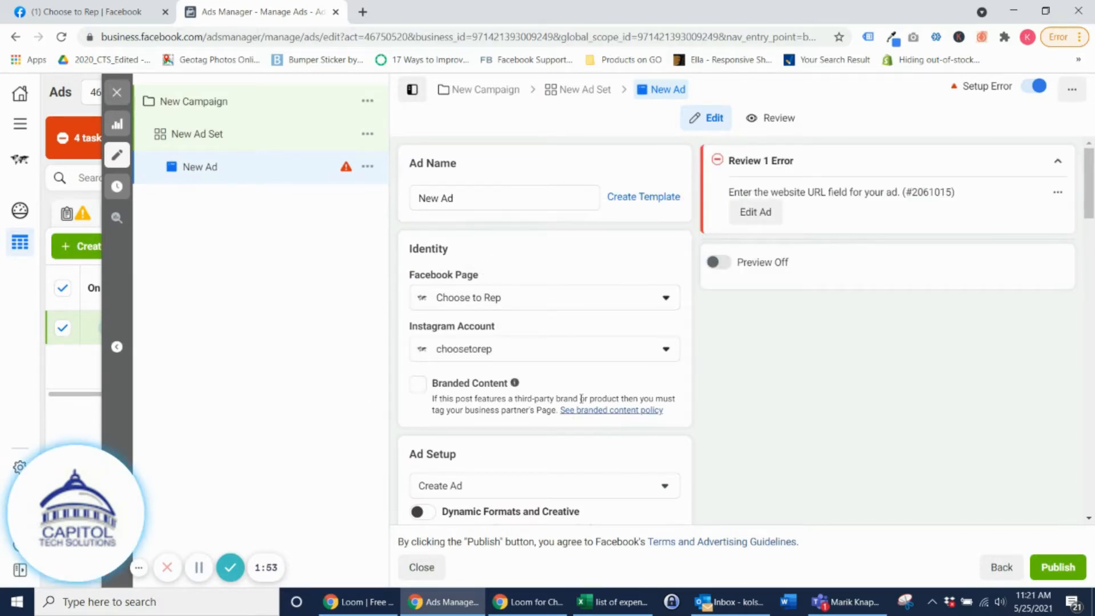
- Add the red-and-white sock photo as the ad image, accepting its crops for all placements
scroll(down, 3)
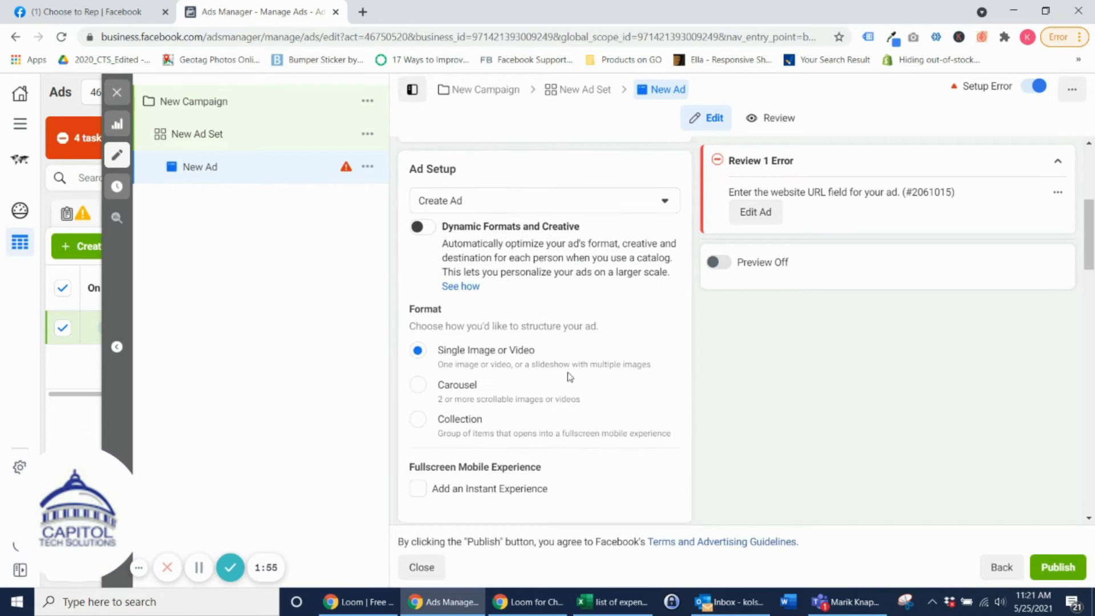
scroll(down, 3)
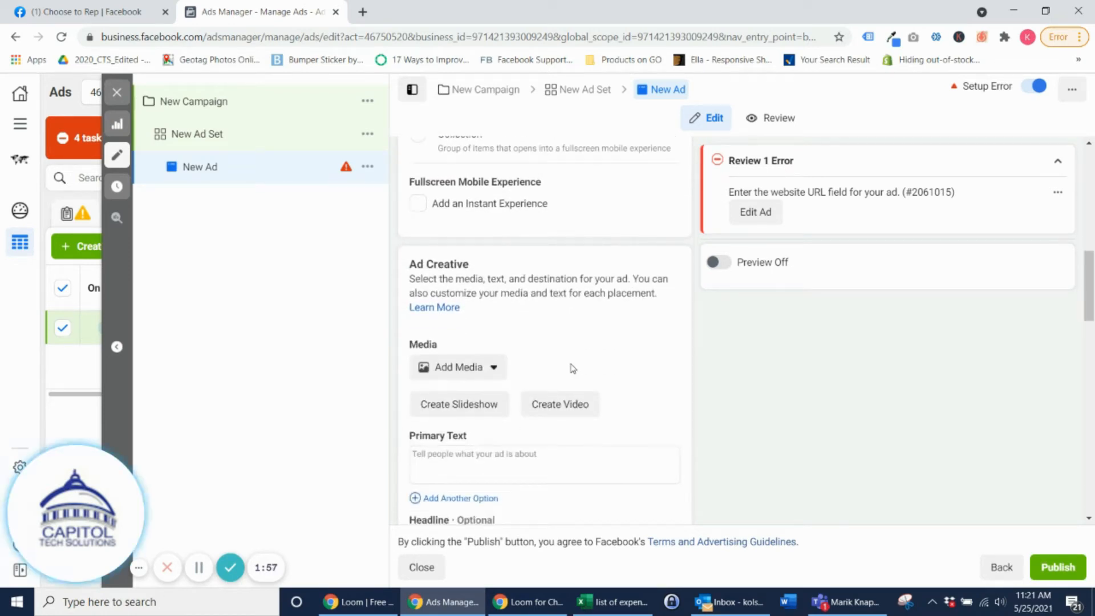
scroll(down, 3)
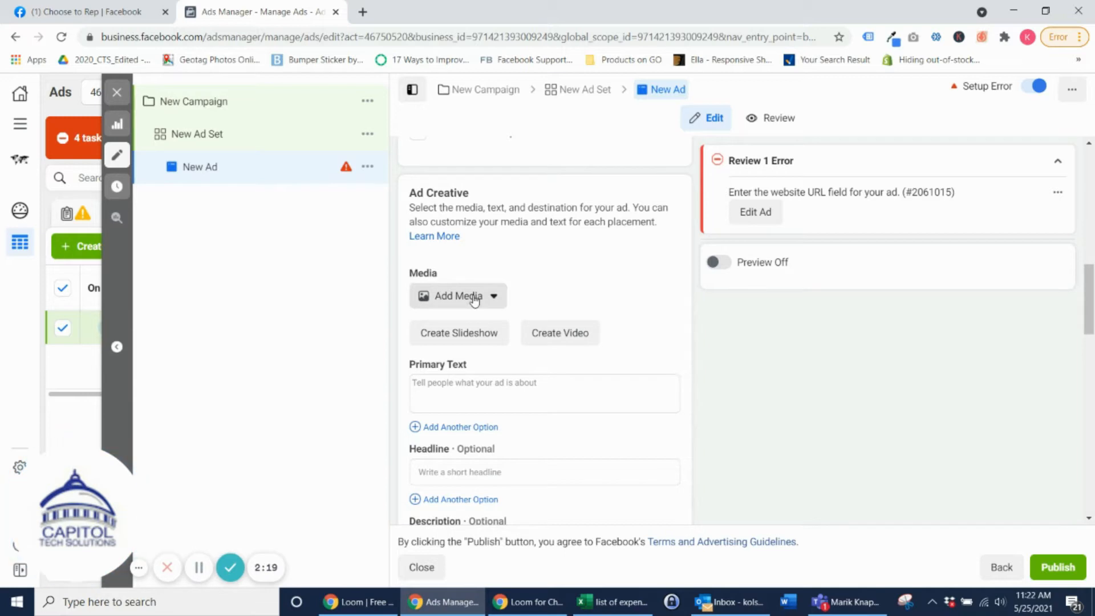
click(457, 295)
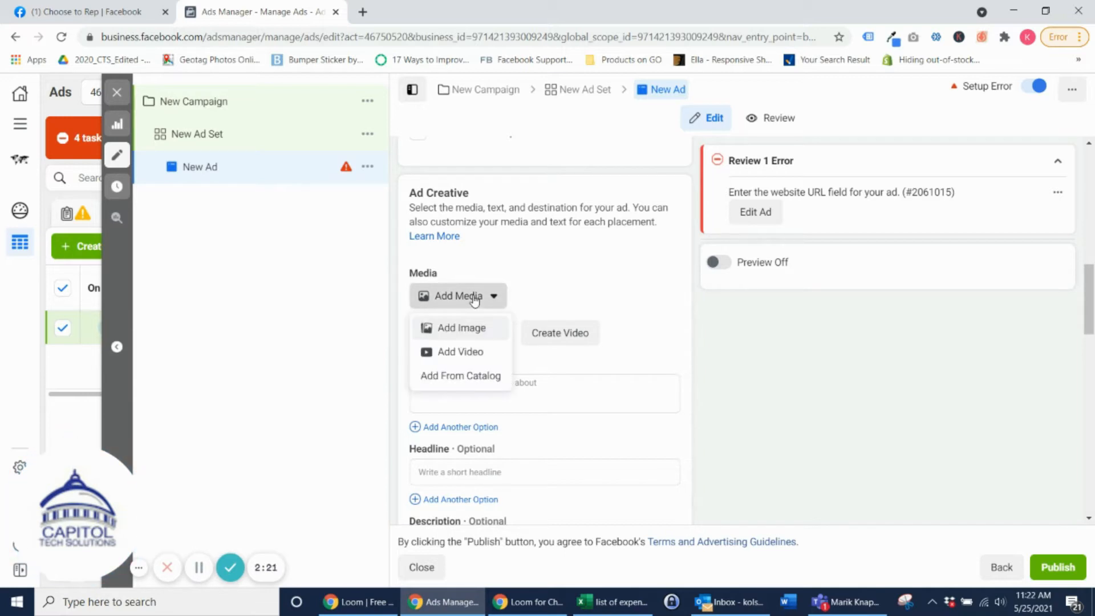
mouse_move(450, 330)
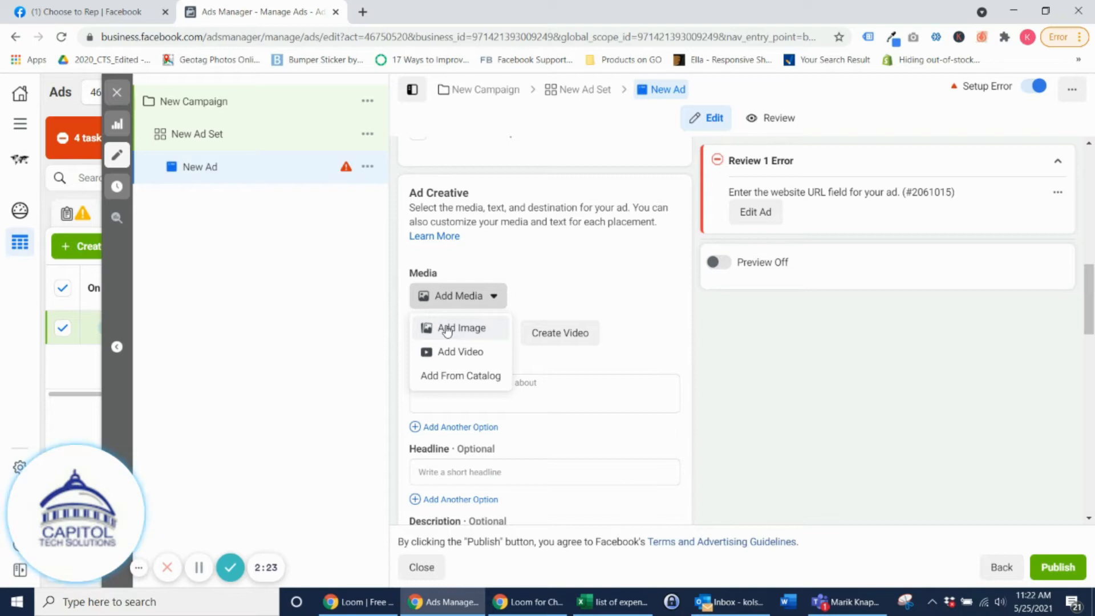
click(459, 328)
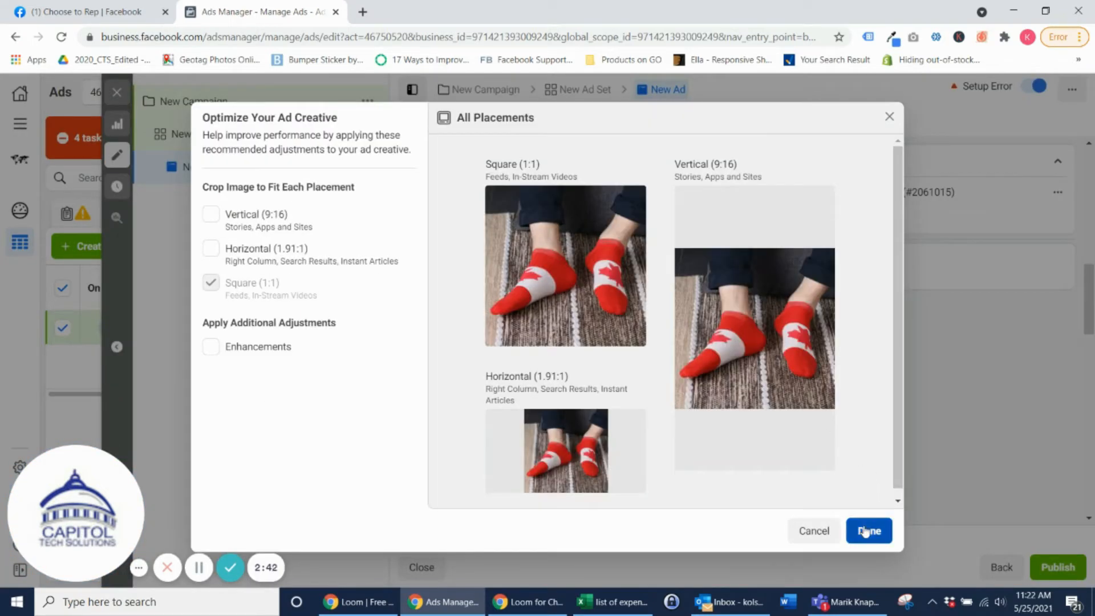
click(868, 530)
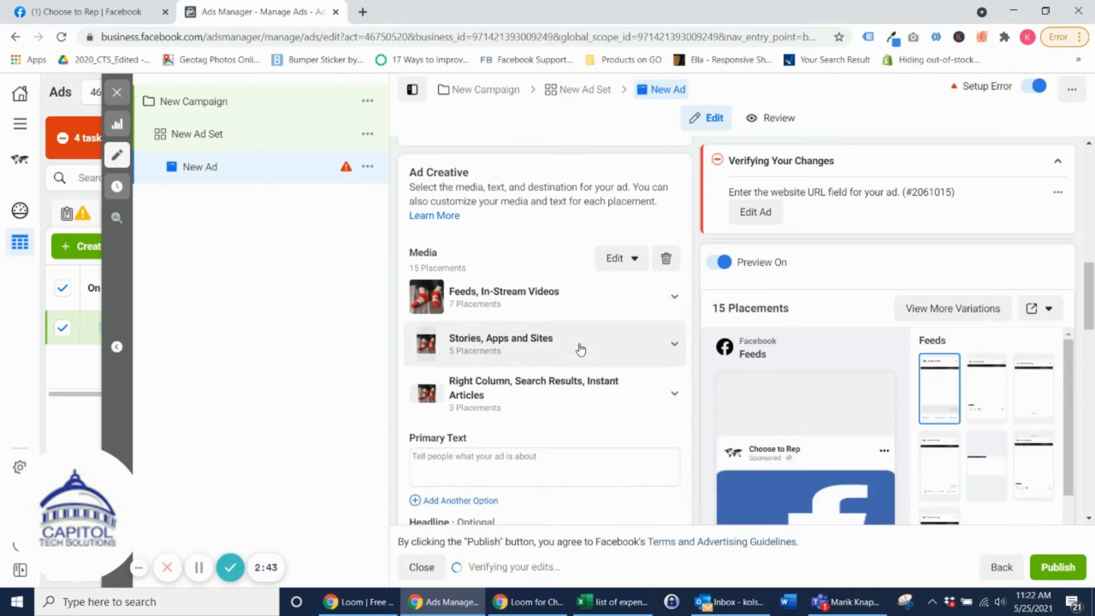
- Enter the primary text "We have added new socks to our collection!"
scroll(down, 3)
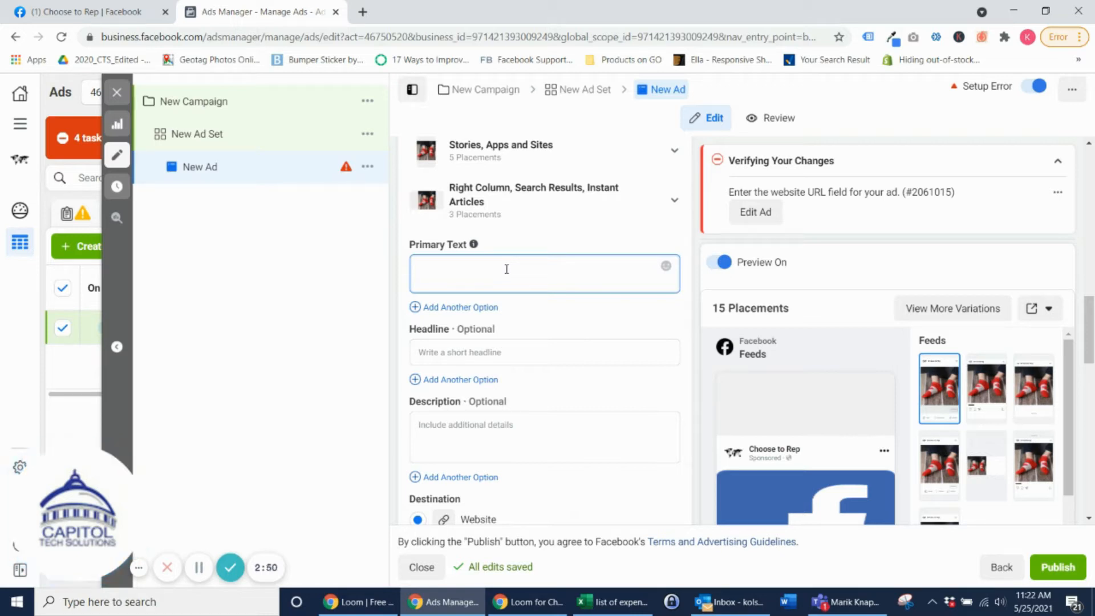
text(We have)
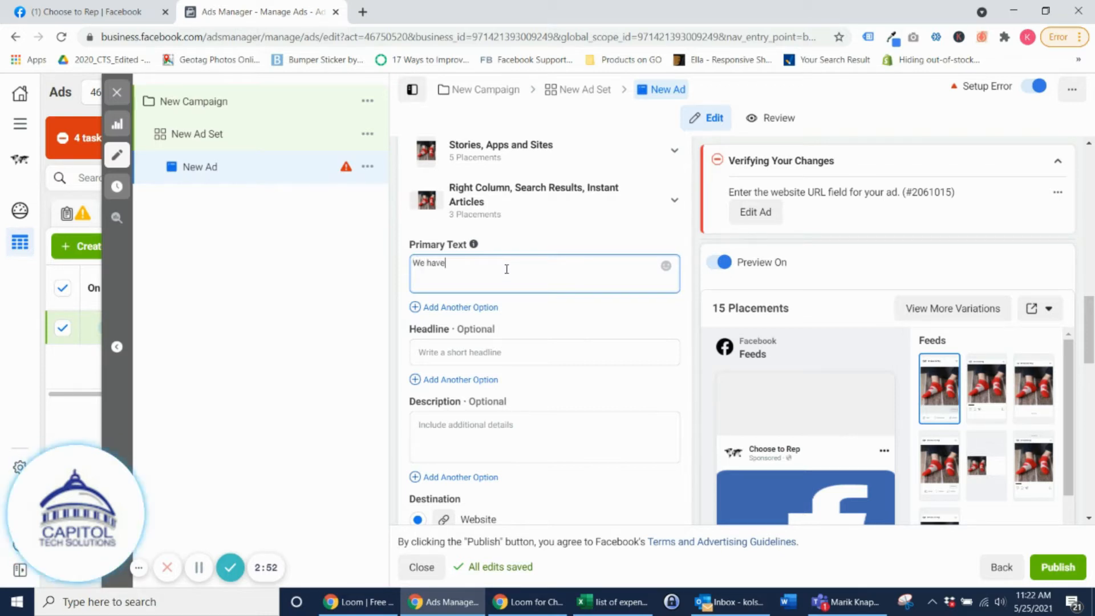
text(added new socks to)
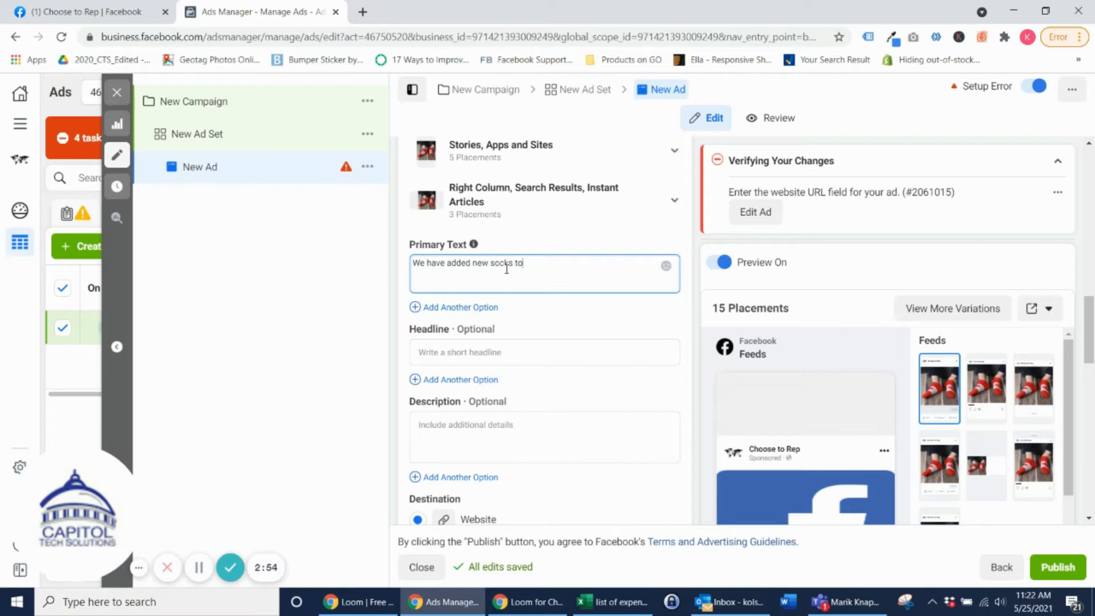
text(our collection!)
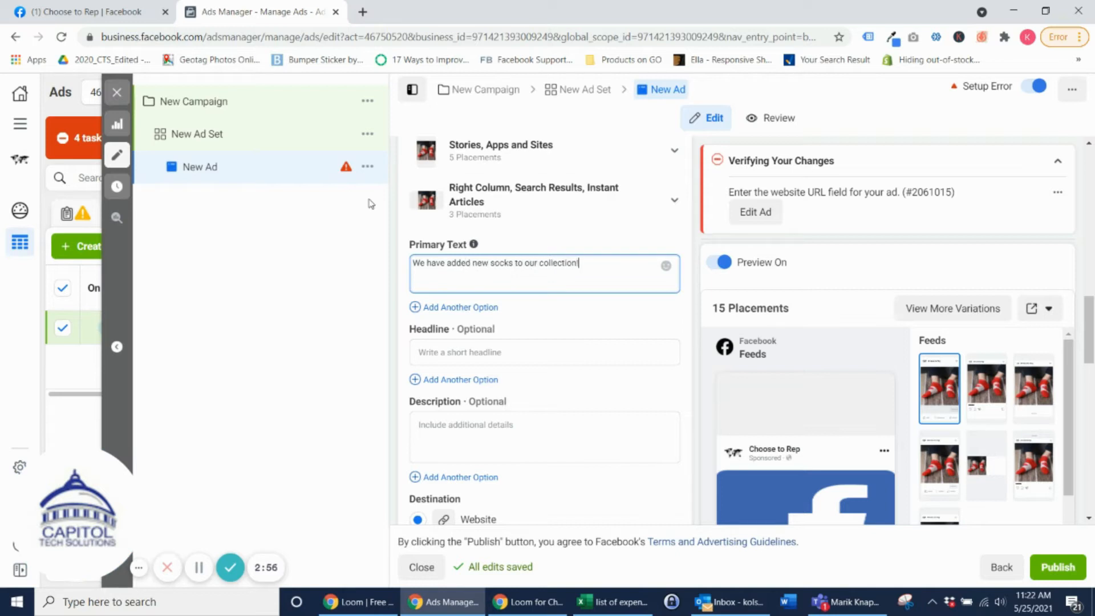
scroll(down, 3)
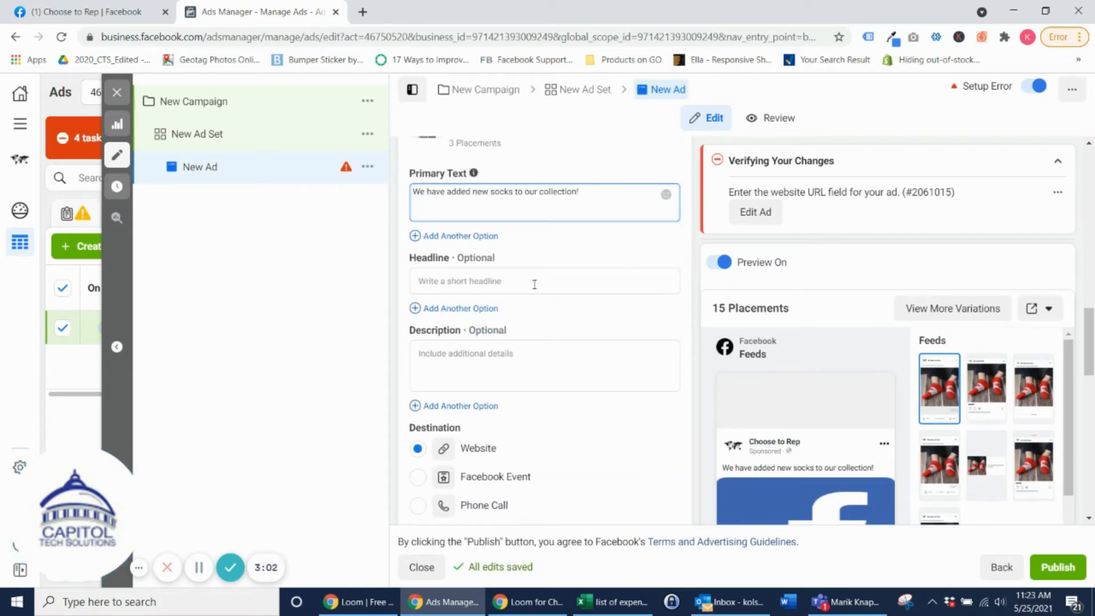
mouse_move(537, 293)
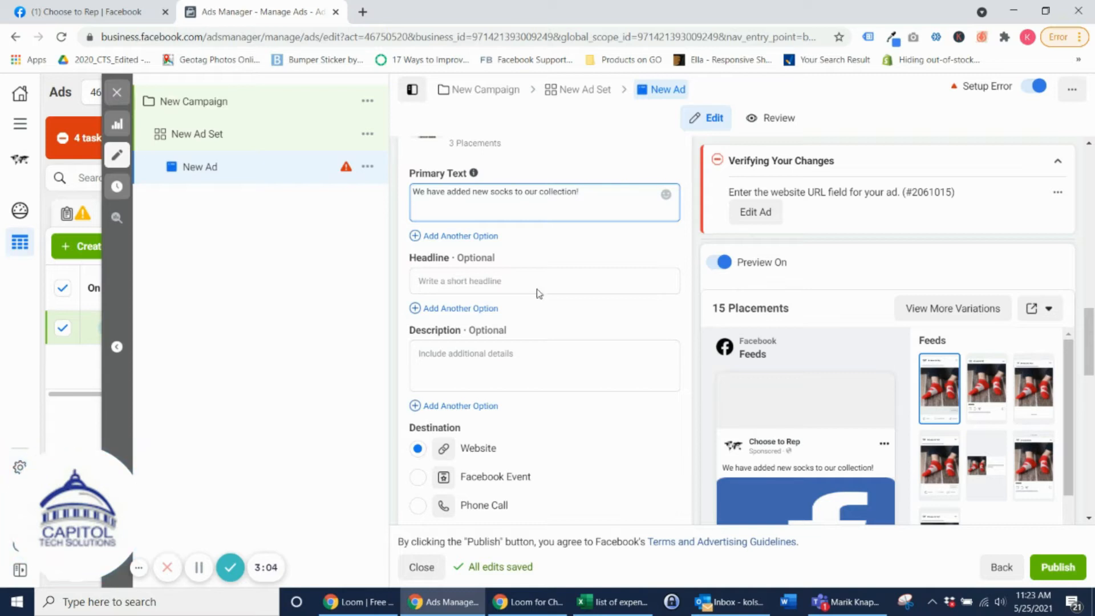
scroll(down, 3)
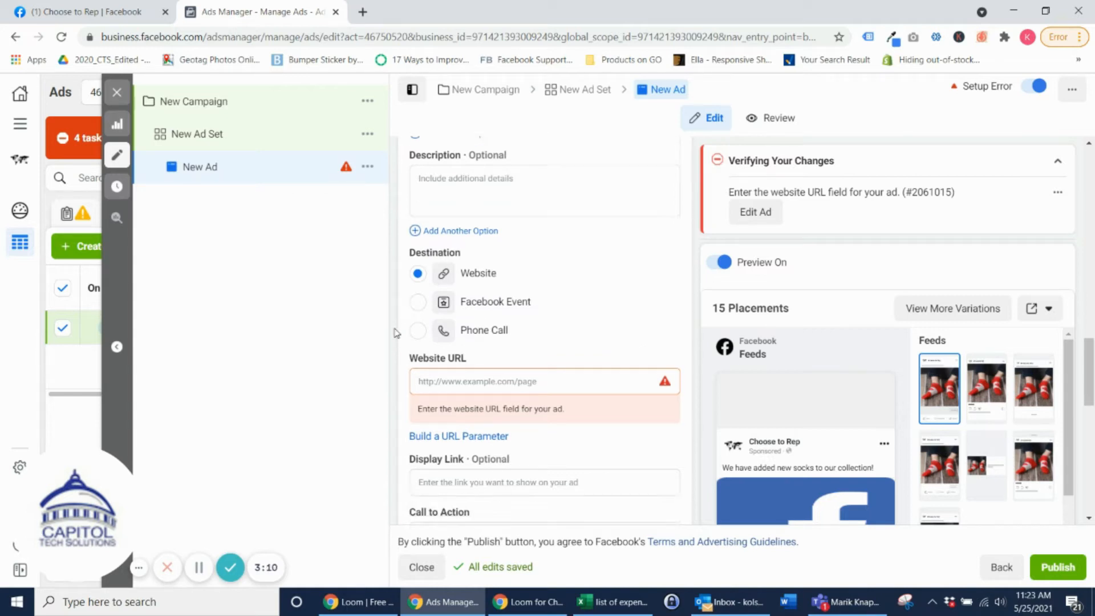
scroll(down, 3)
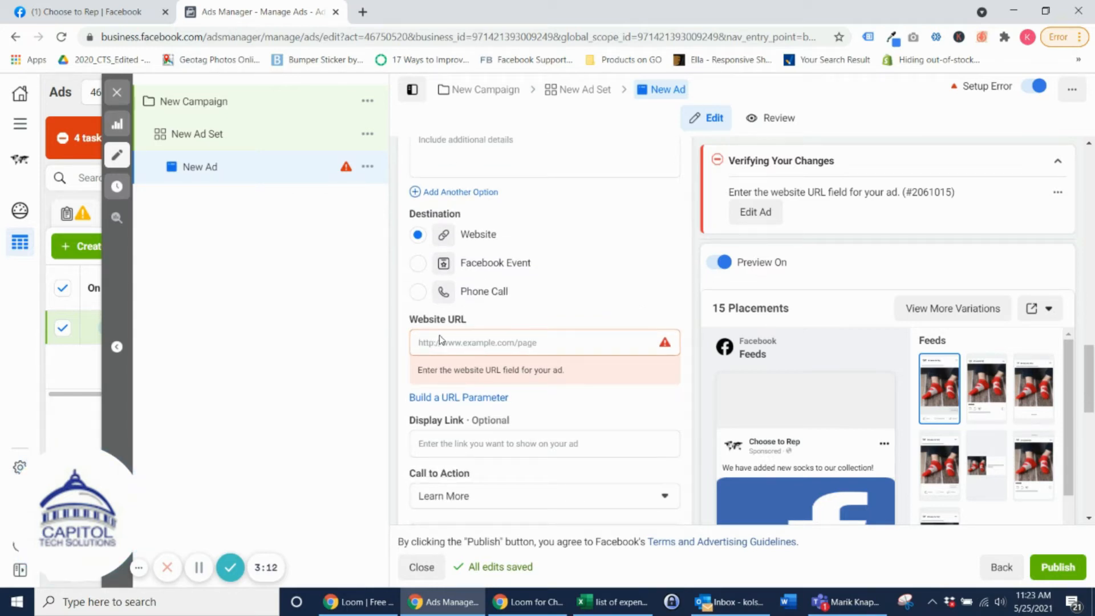
click(544, 342)
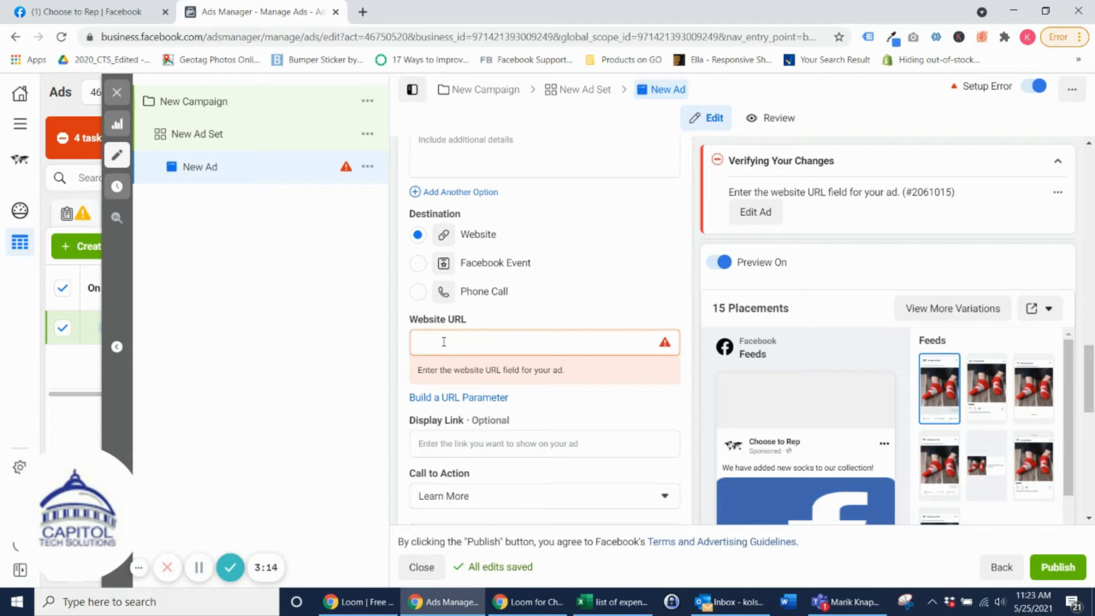
text(www.choosetorep.com)
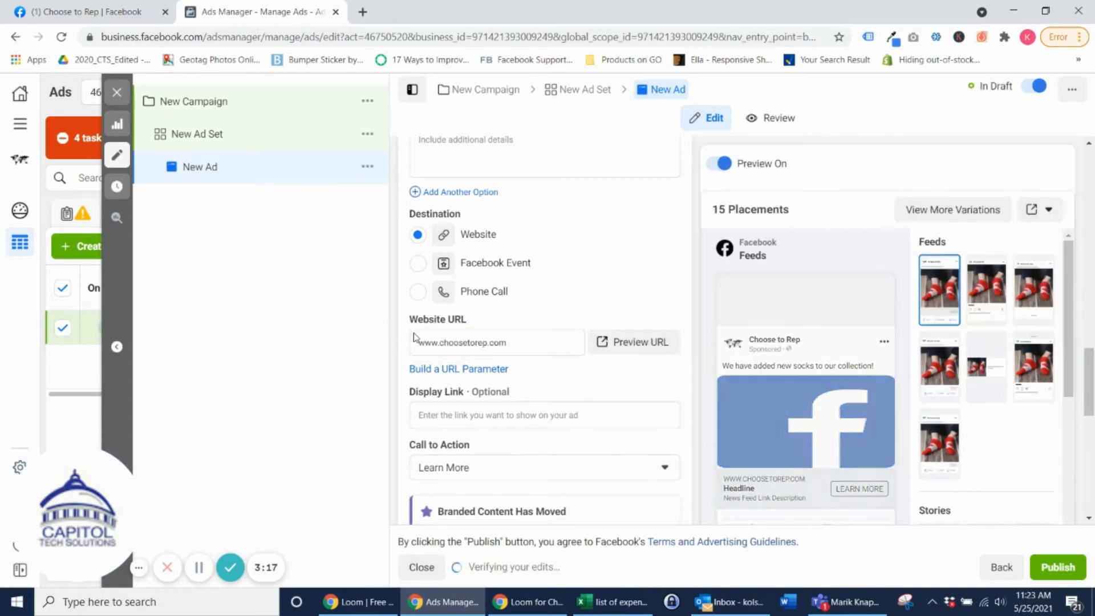
scroll(down, 3)
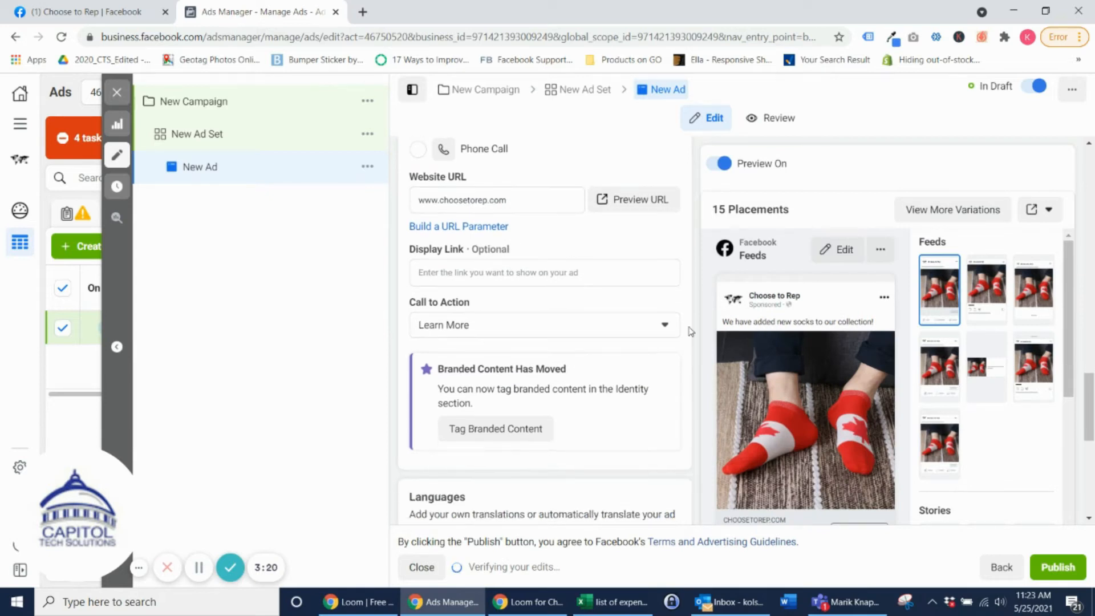
scroll(down, 3)
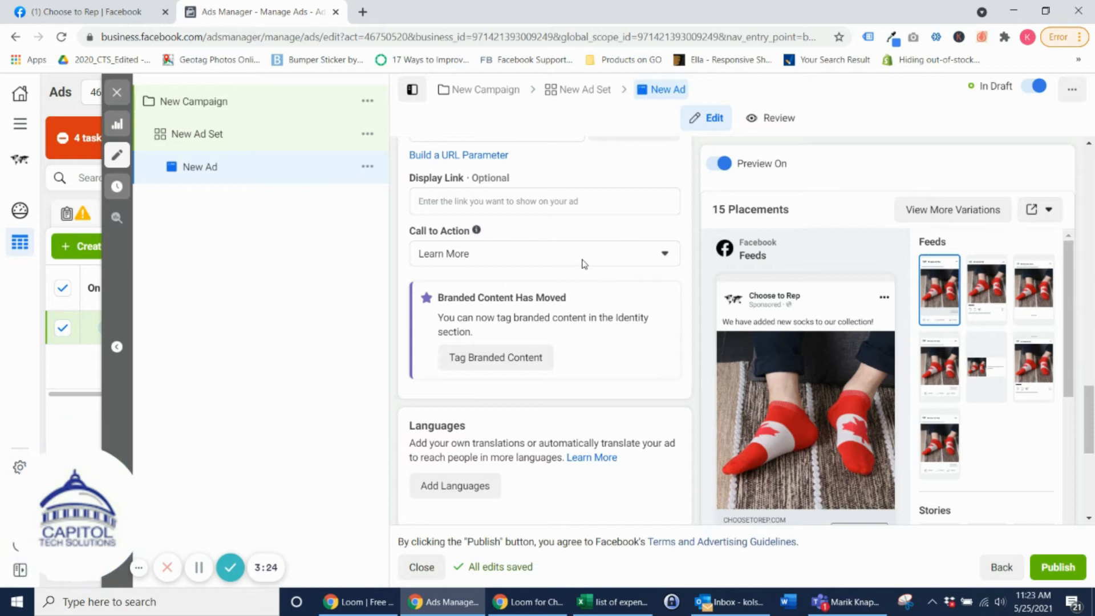
click(543, 253)
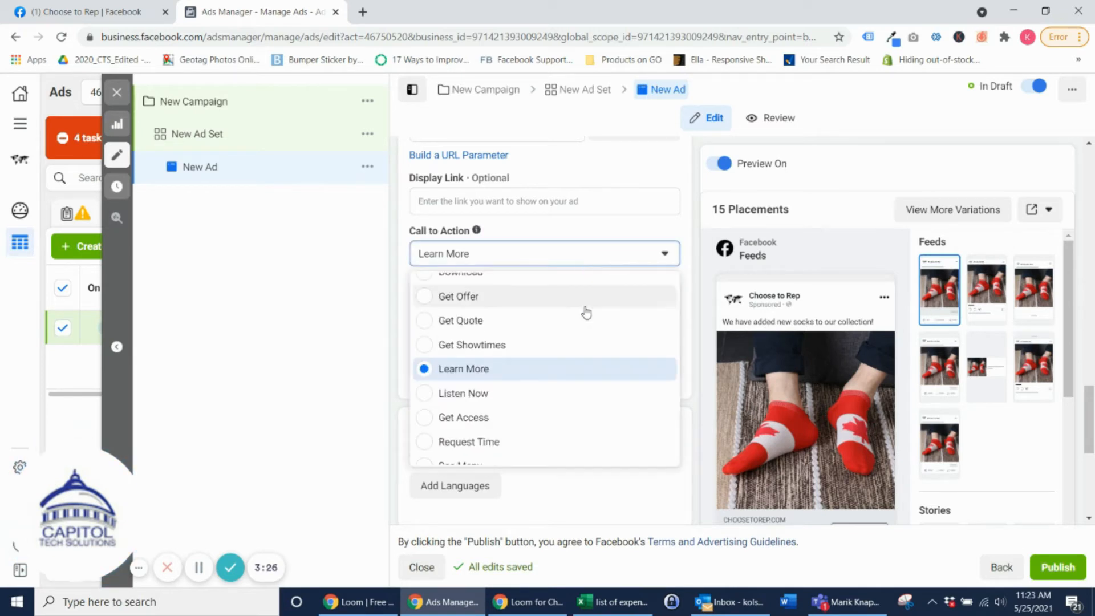
- Make Shop Now the ad's call to action and publish the campaign, ad set and ad
scroll(down, 3)
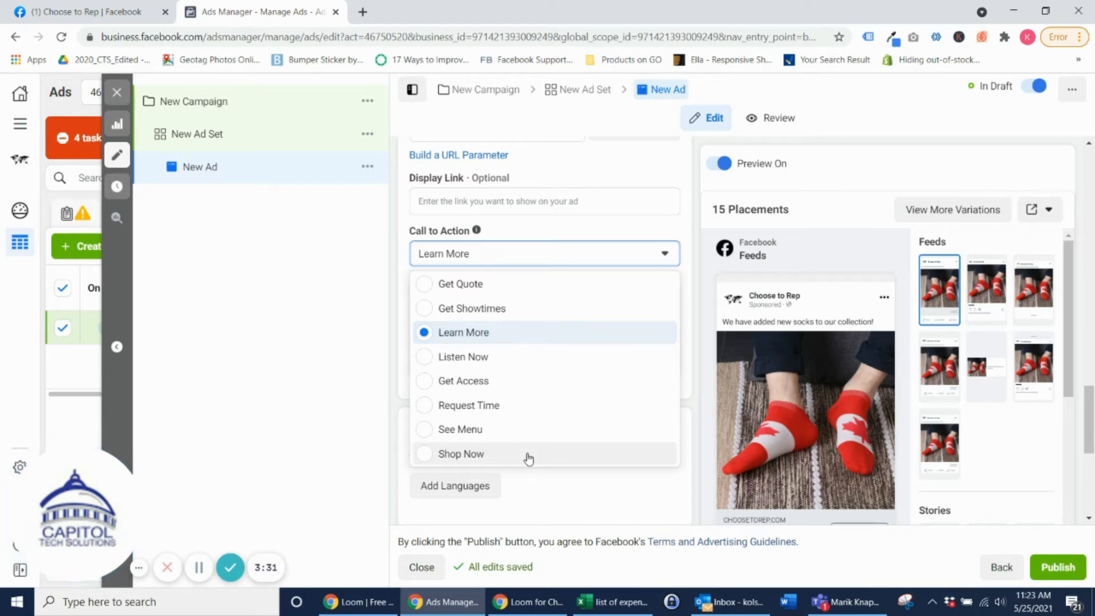
click(459, 454)
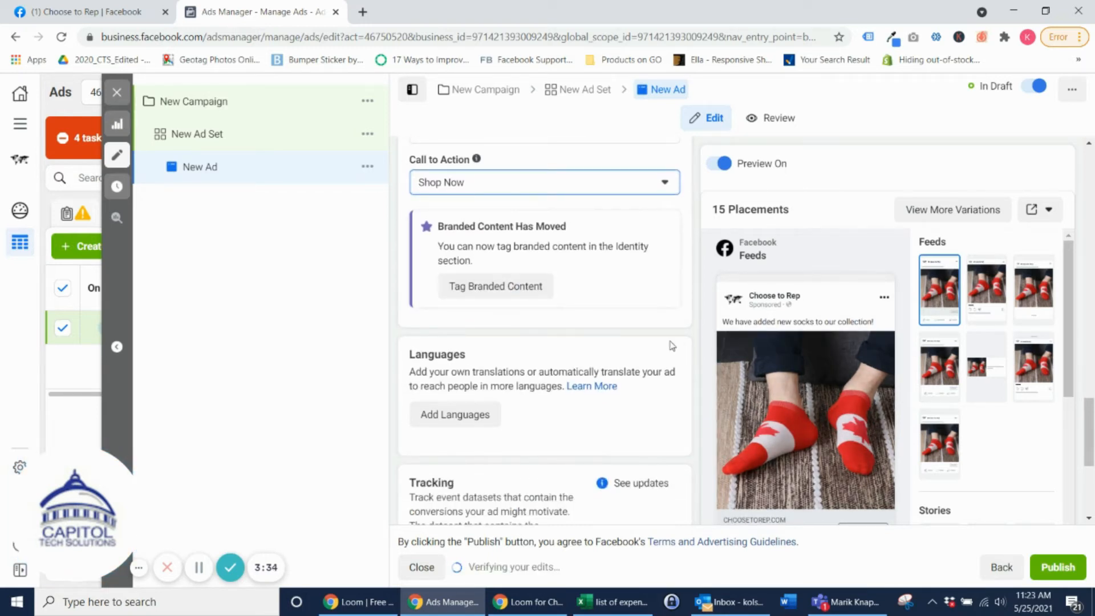
scroll(down, 3)
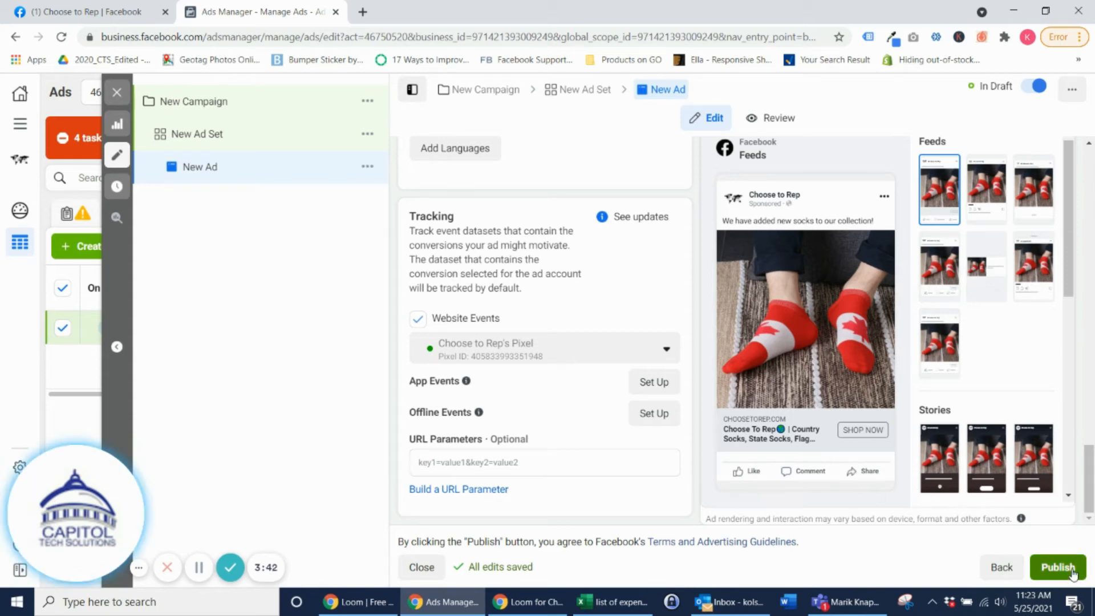
click(1058, 567)
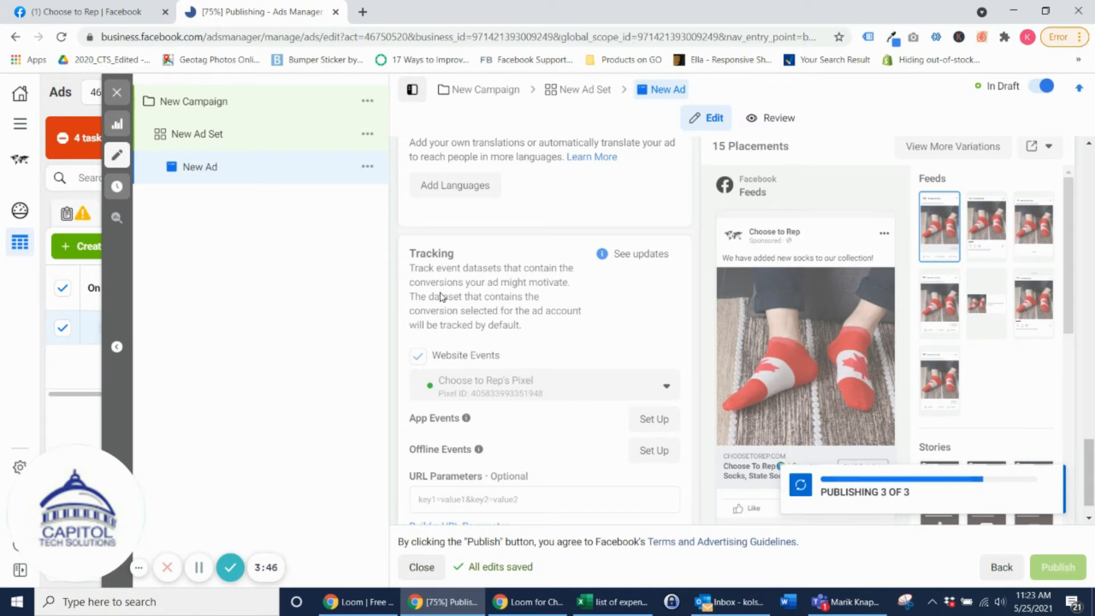
- Once published, switch New Campaign's delivery off in the Campaigns list
click(1056, 567)
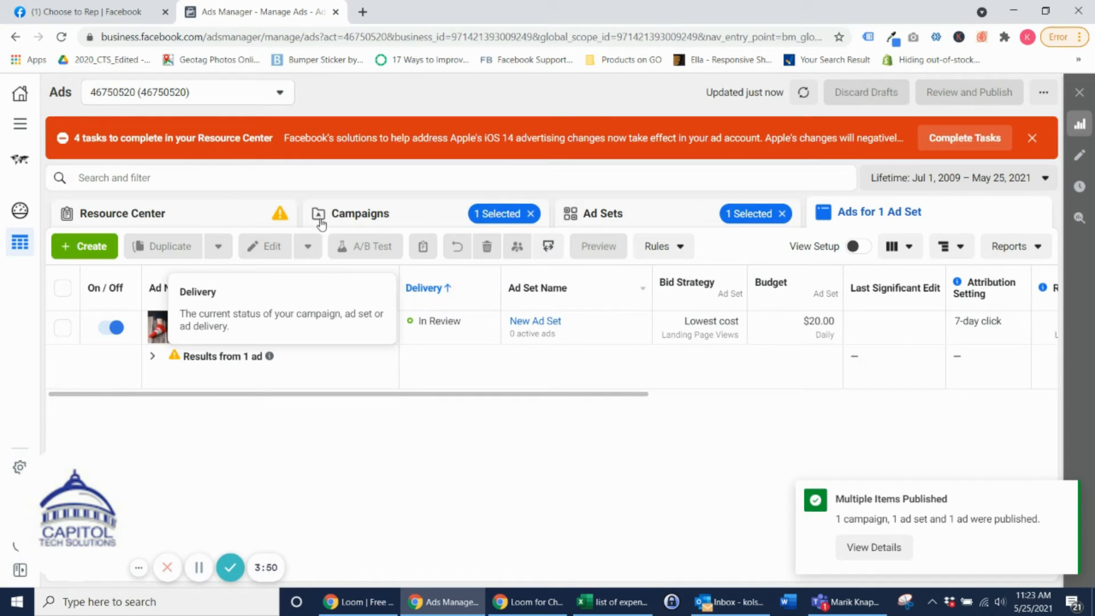
click(360, 213)
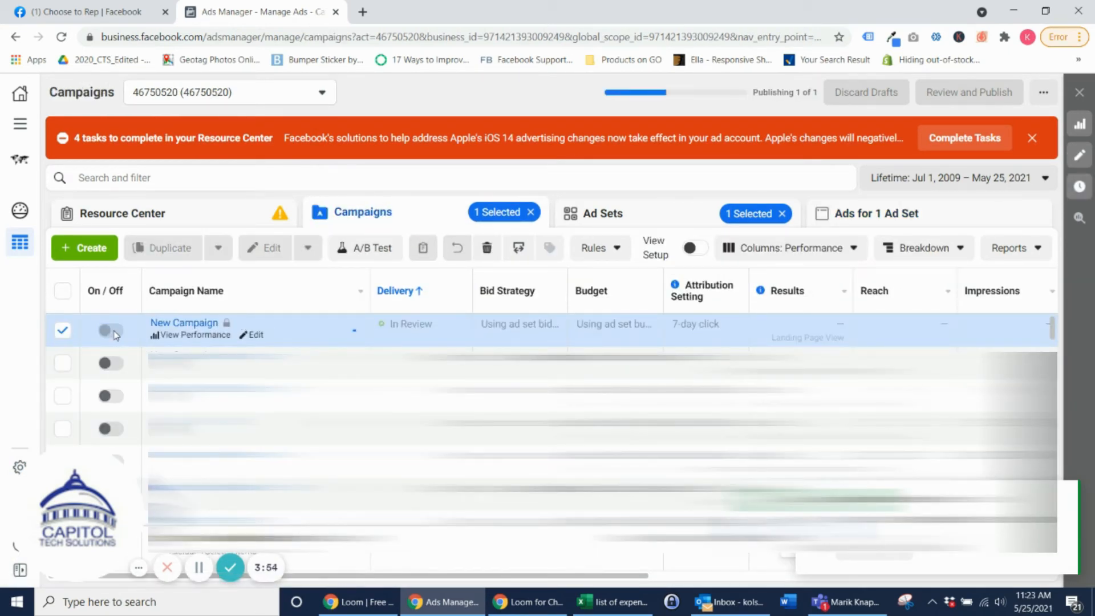
click(109, 331)
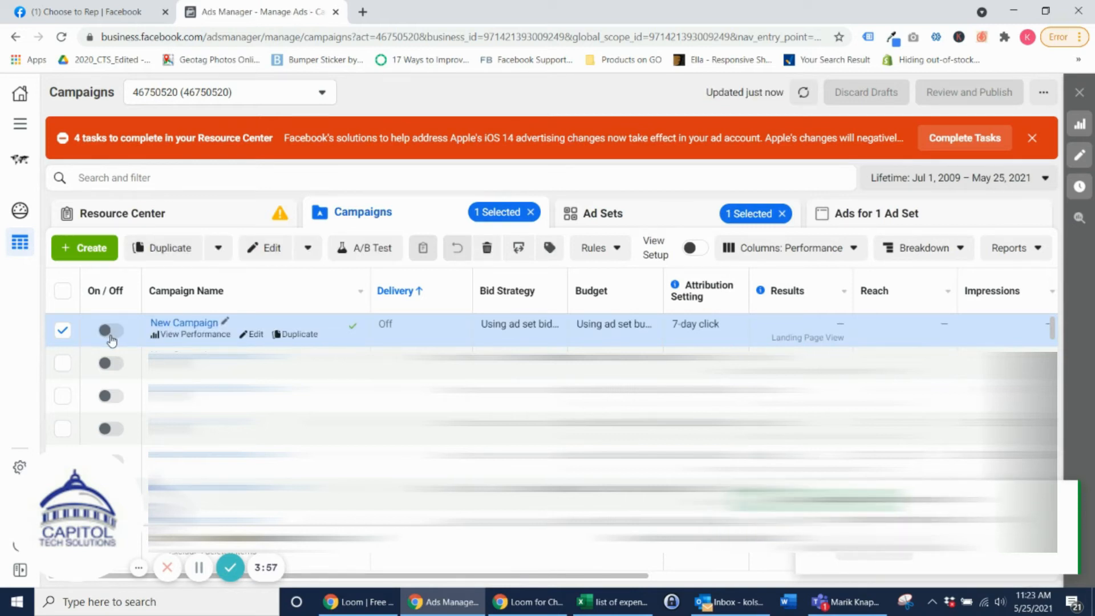
mouse_move(21, 123)
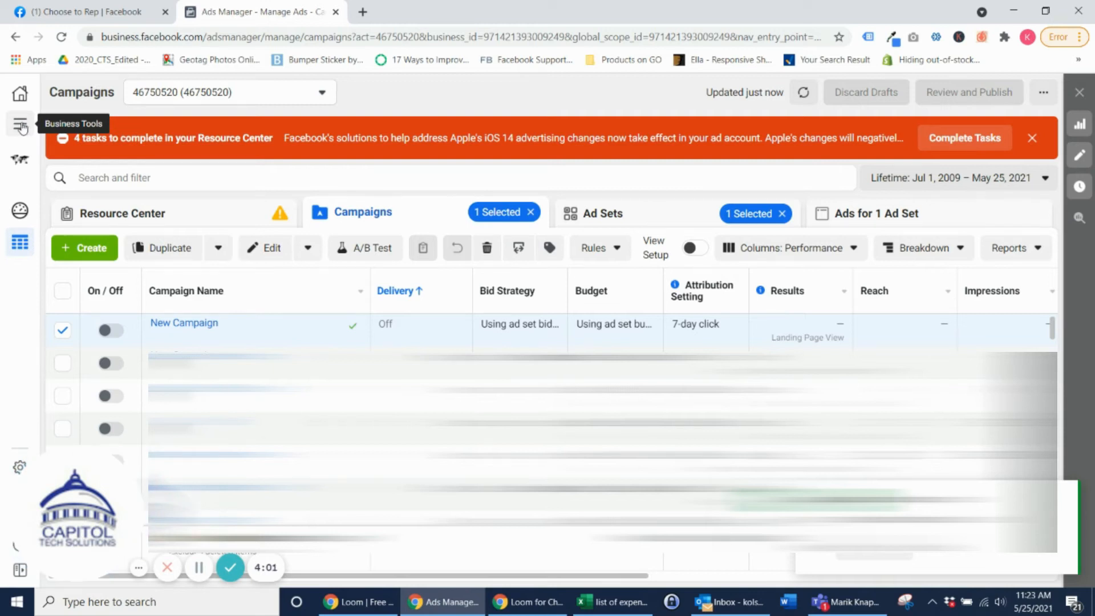
- From Business Tools, go to Page Posts and show the page's Ad Posts with the sock post
click(20, 126)
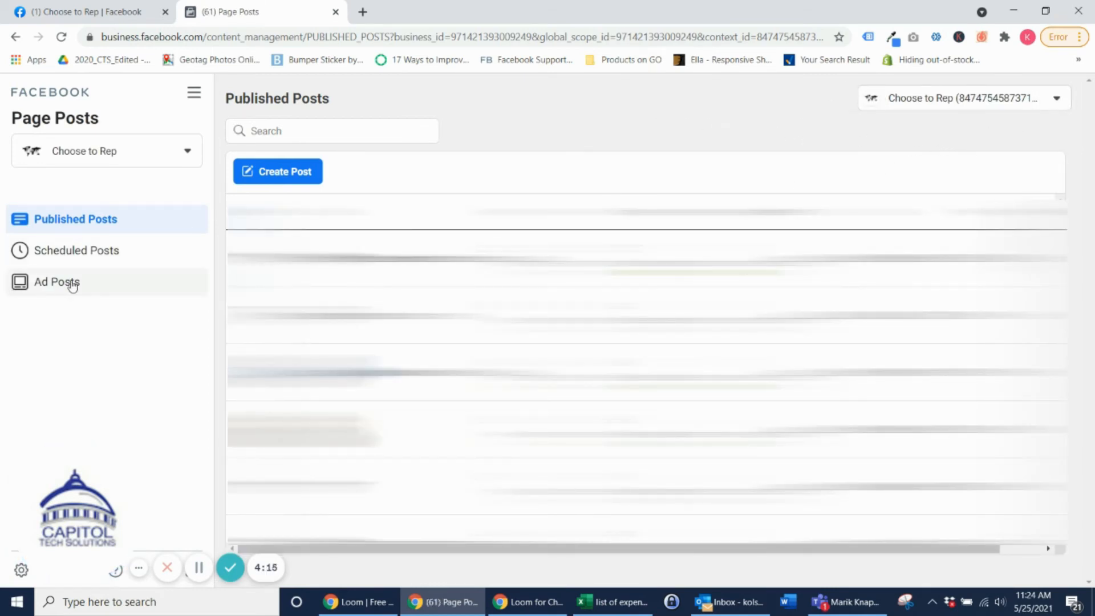
click(57, 282)
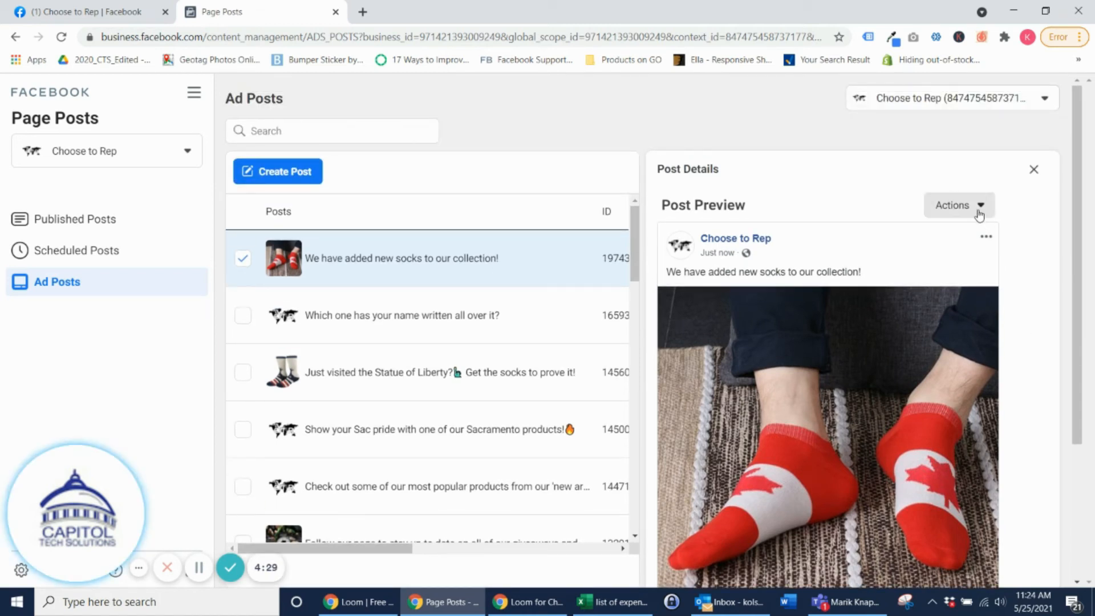
- Publish the sock post organically via Actions > Publish, then return to the Choose to Rep page
click(957, 204)
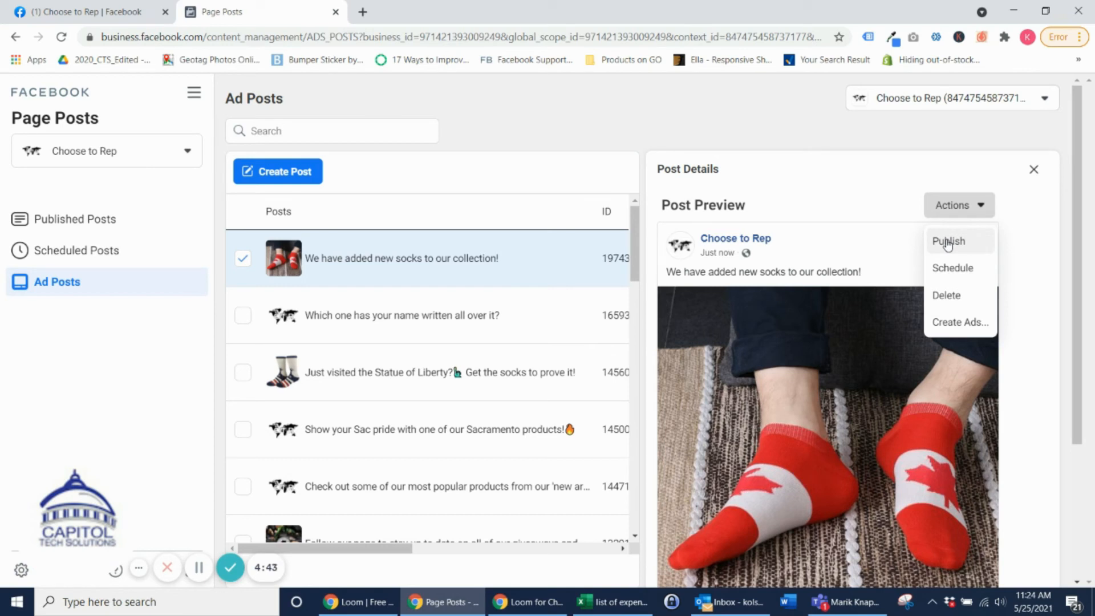
click(947, 241)
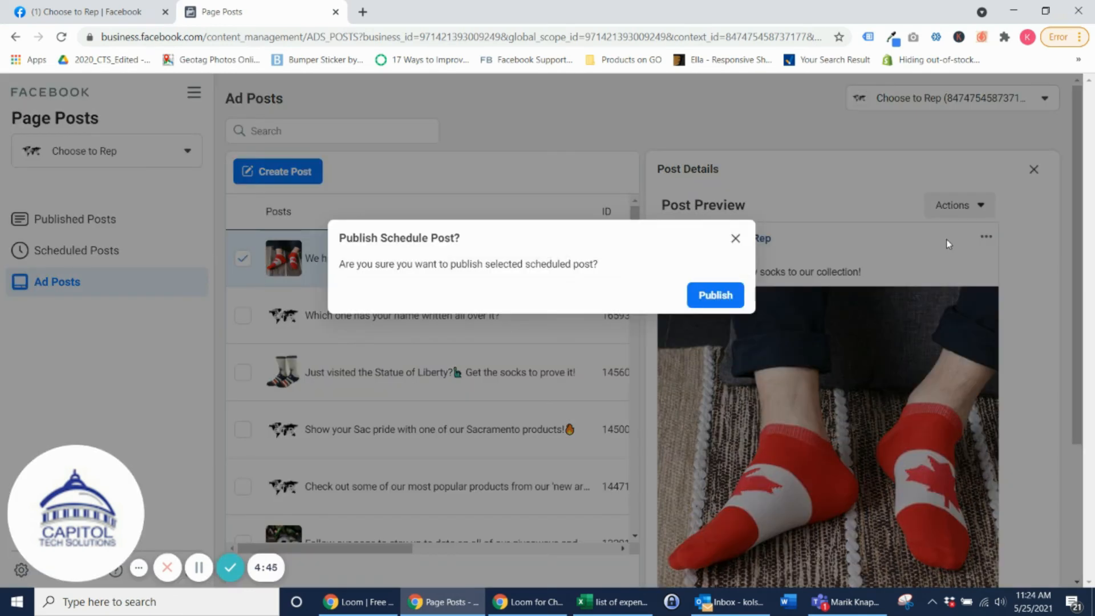
click(714, 294)
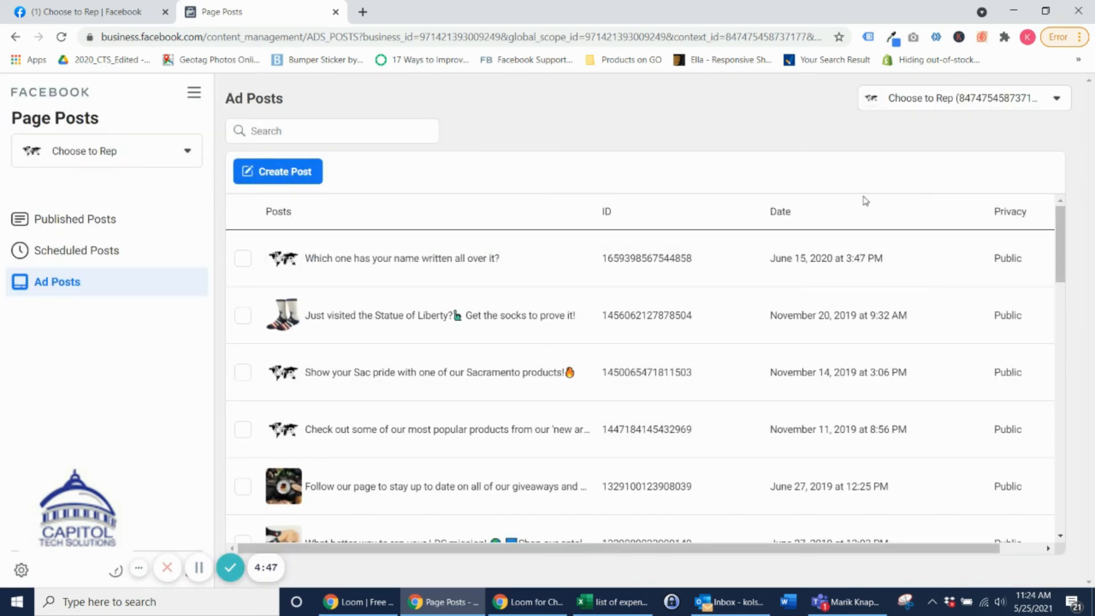
click(83, 11)
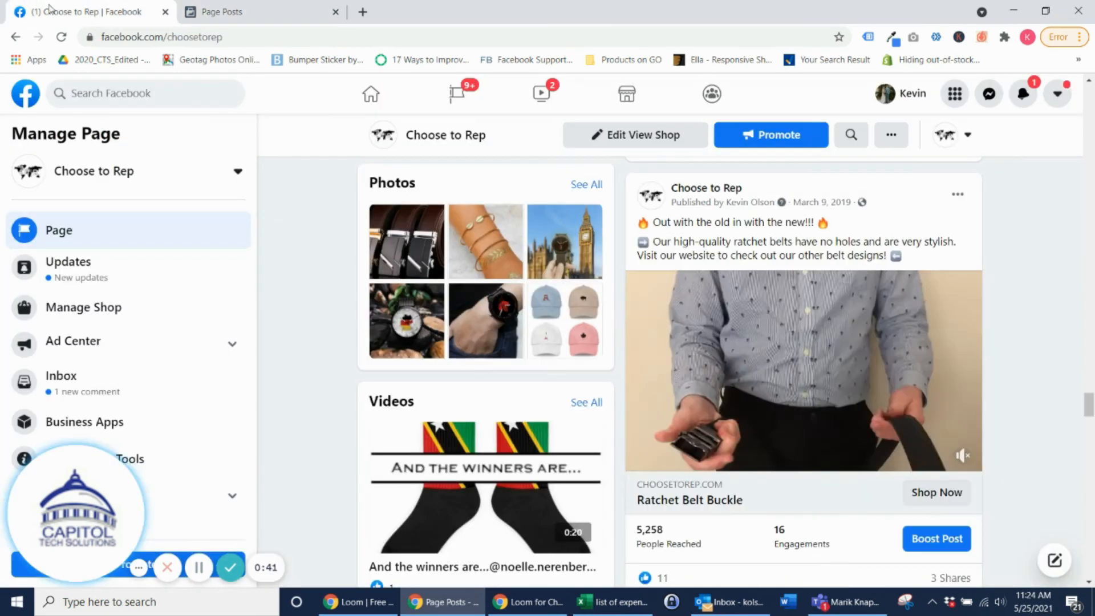
- Reload the Choose to Rep Page, find the new socks post with its Shop Now link, then return from the website tab
click(60, 37)
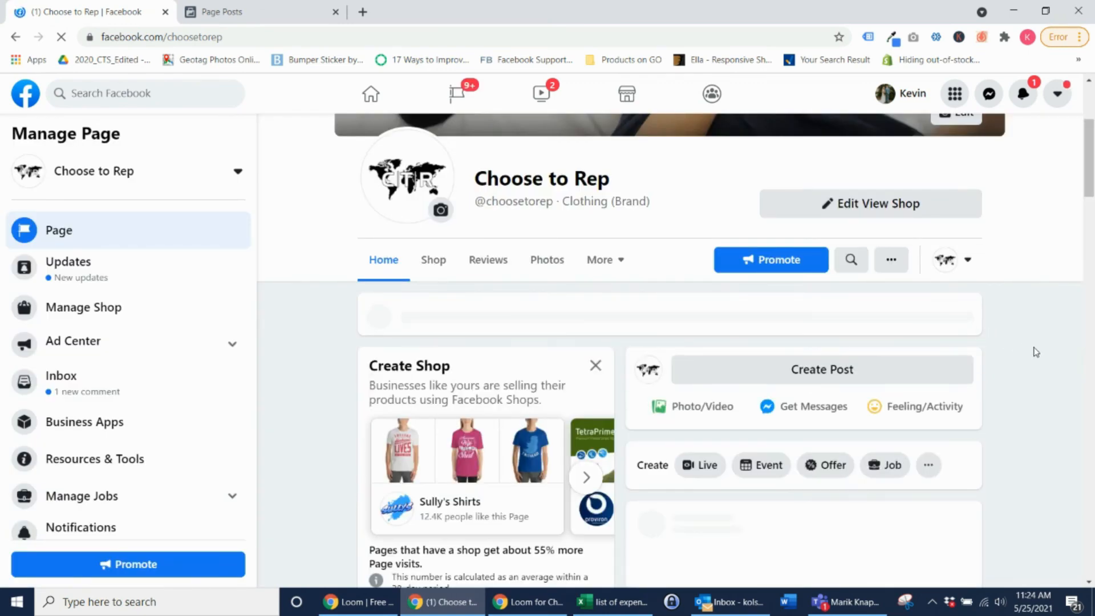
scroll(down, 3)
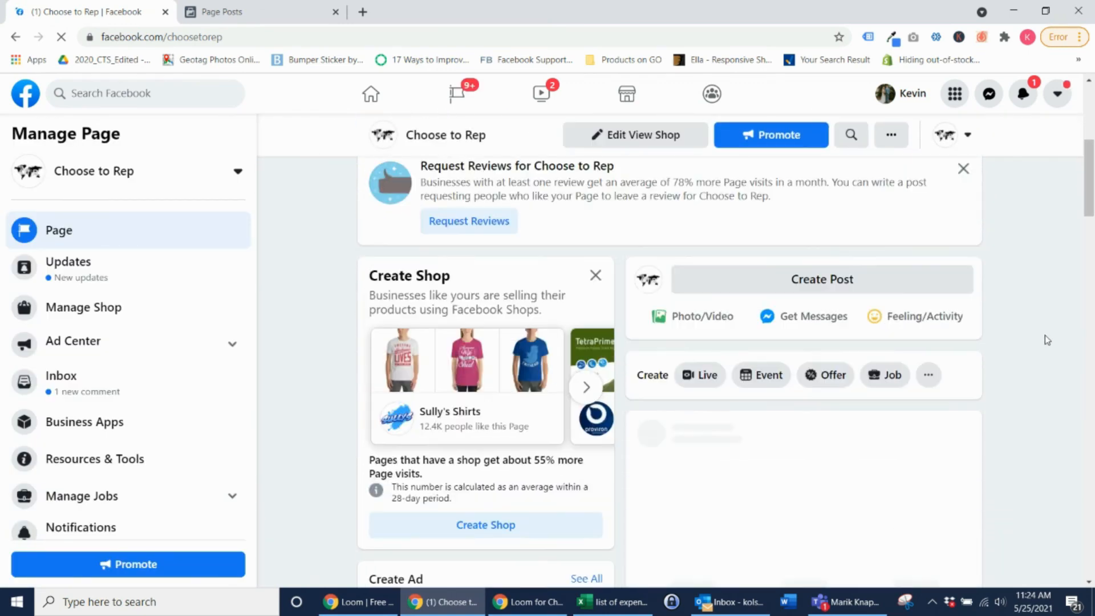
scroll(down, 3)
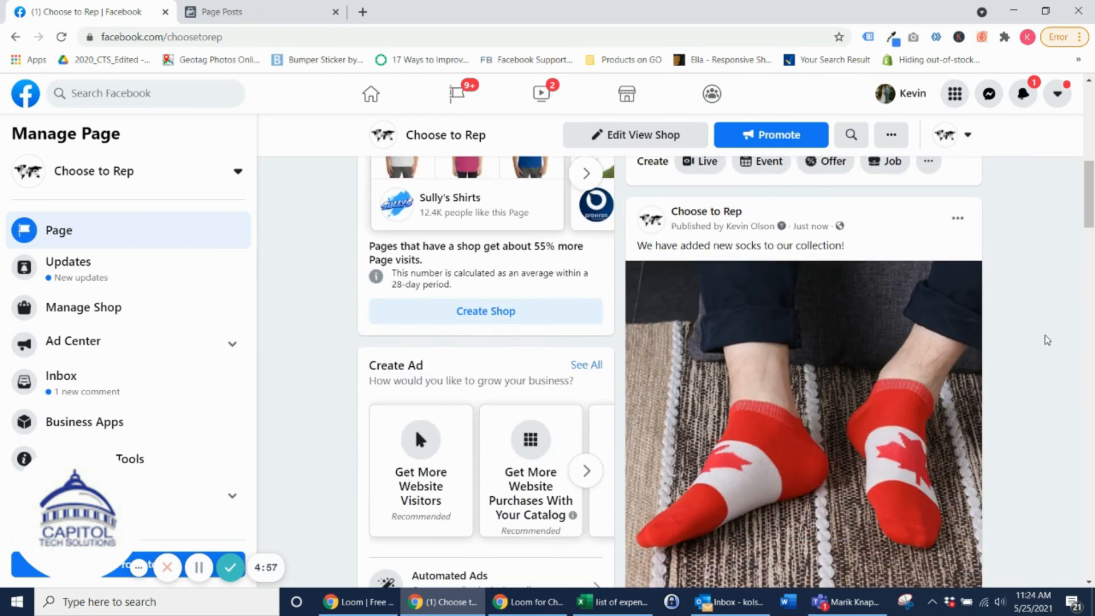
scroll(down, 3)
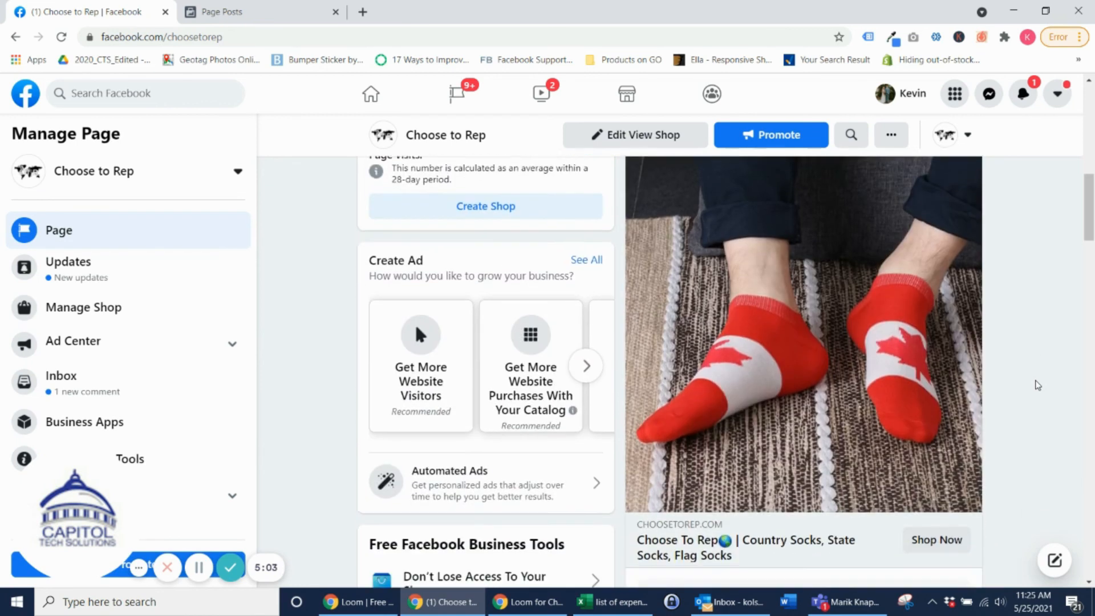
scroll(down, 3)
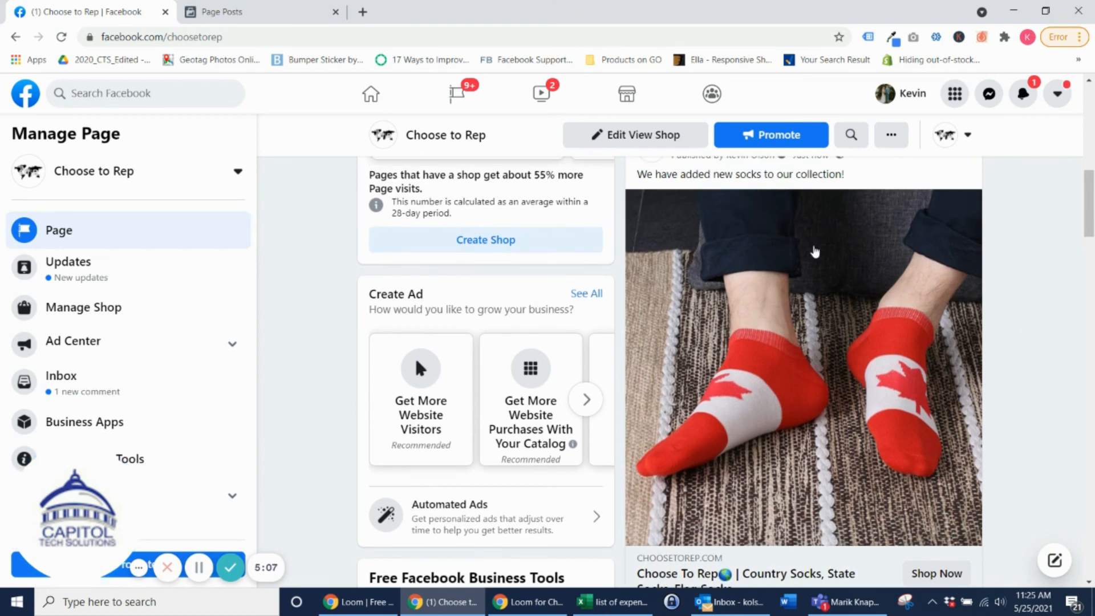
scroll(down, 3)
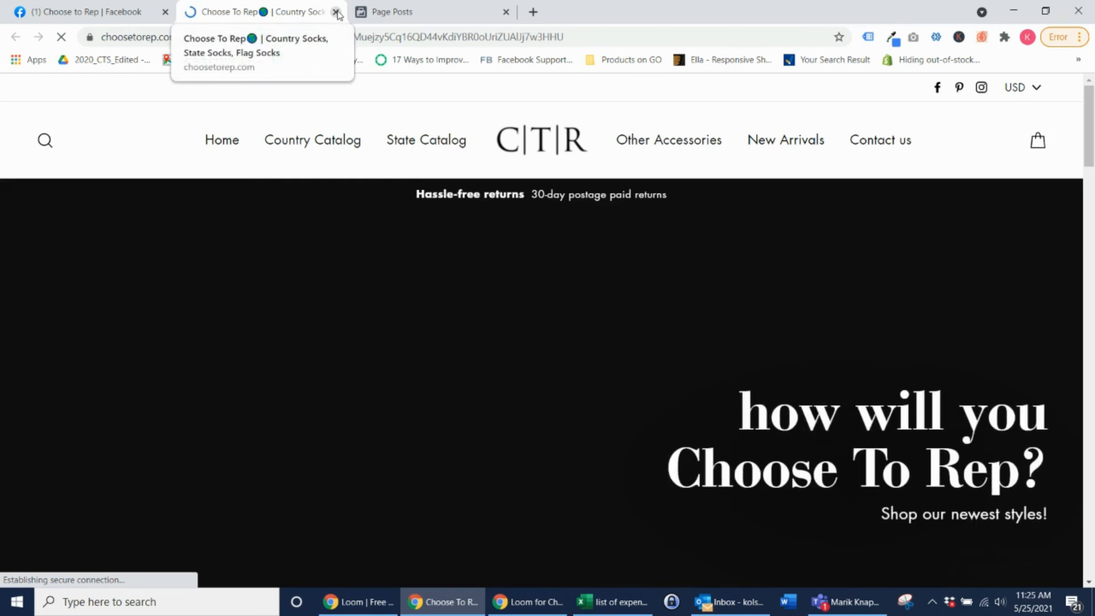
click(337, 12)
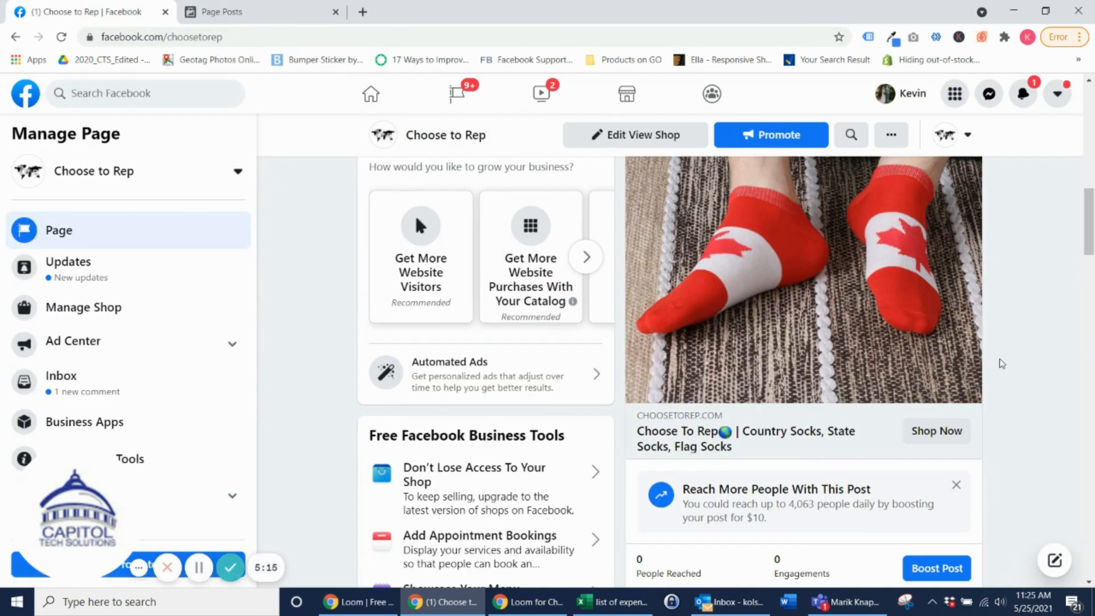